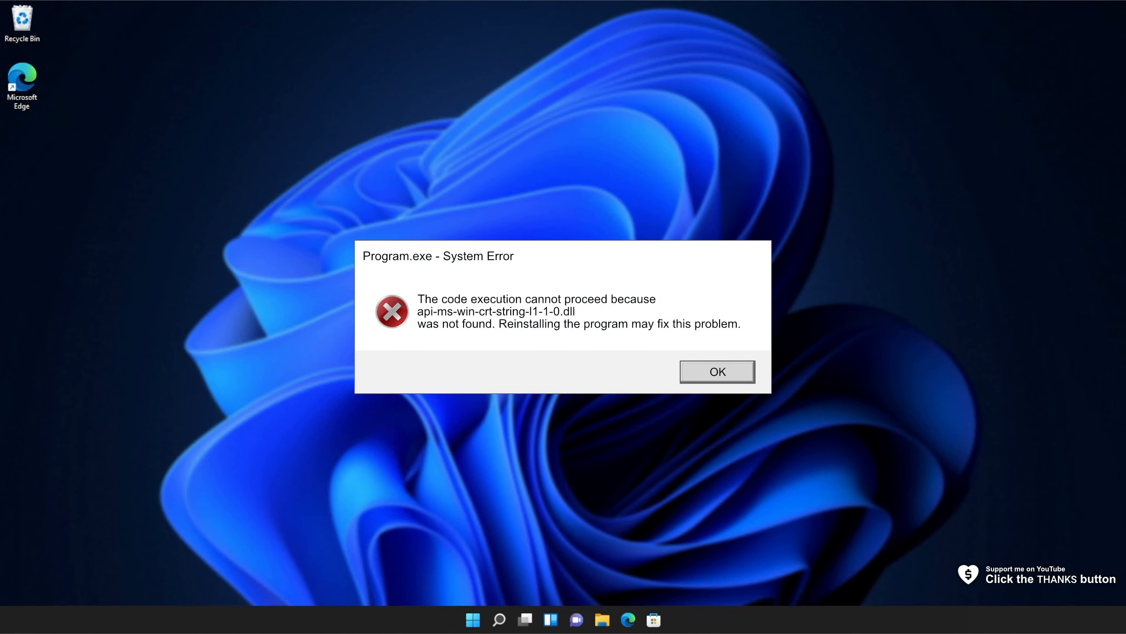
Step: Dismiss the Program.exe system error about the missing api-ms-win-crt-string DLL
left_click(717, 371)
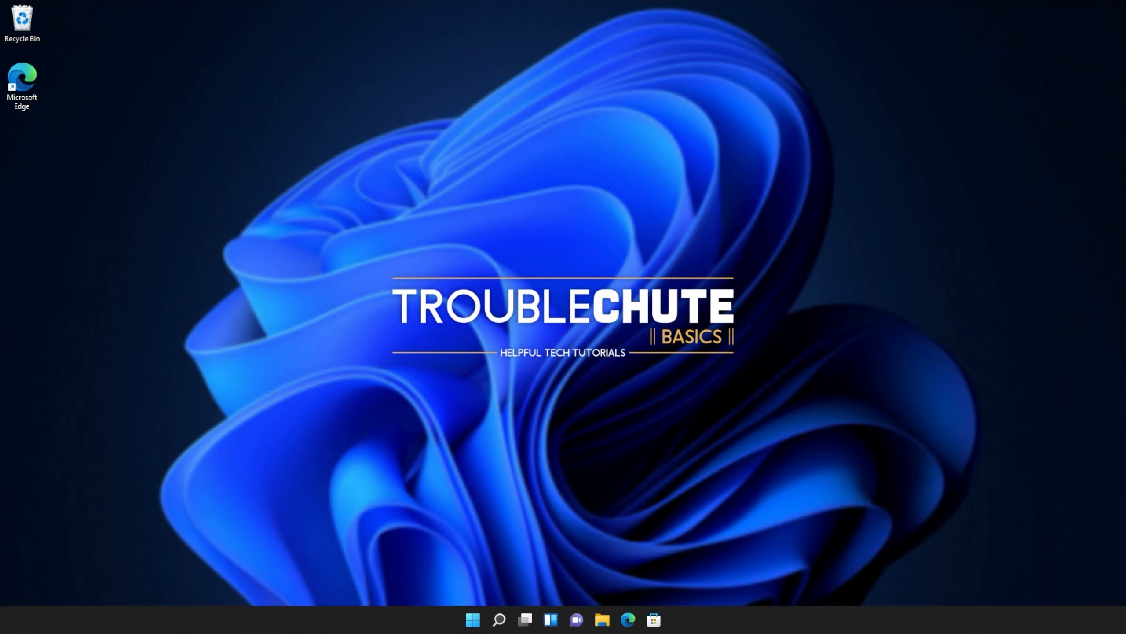
mouse_move(743, 165)
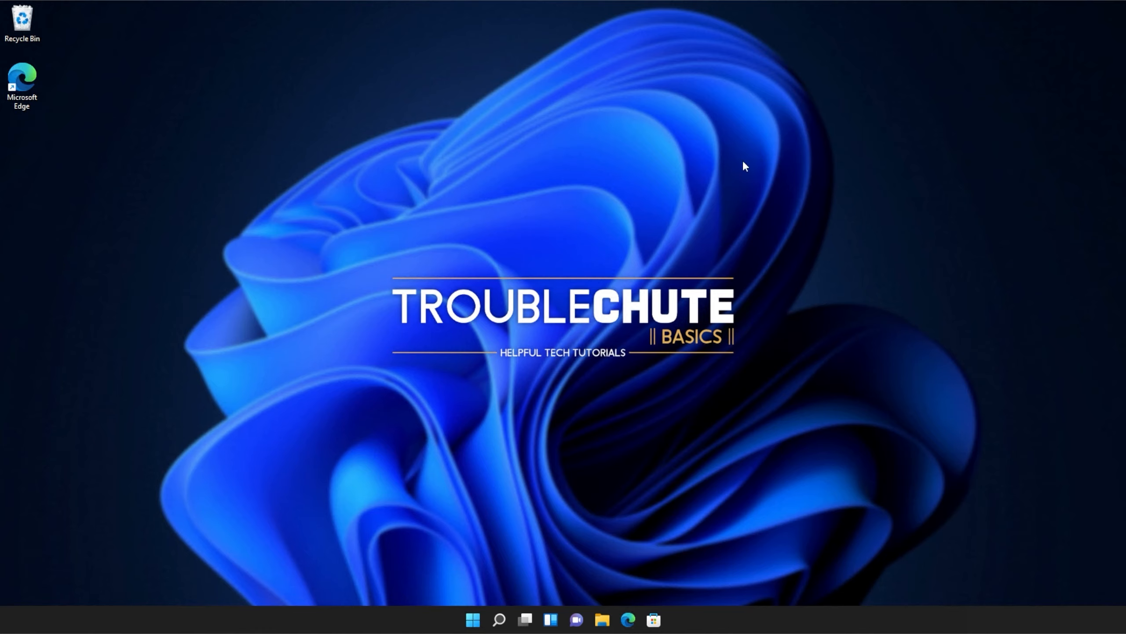
mouse_move(625, 620)
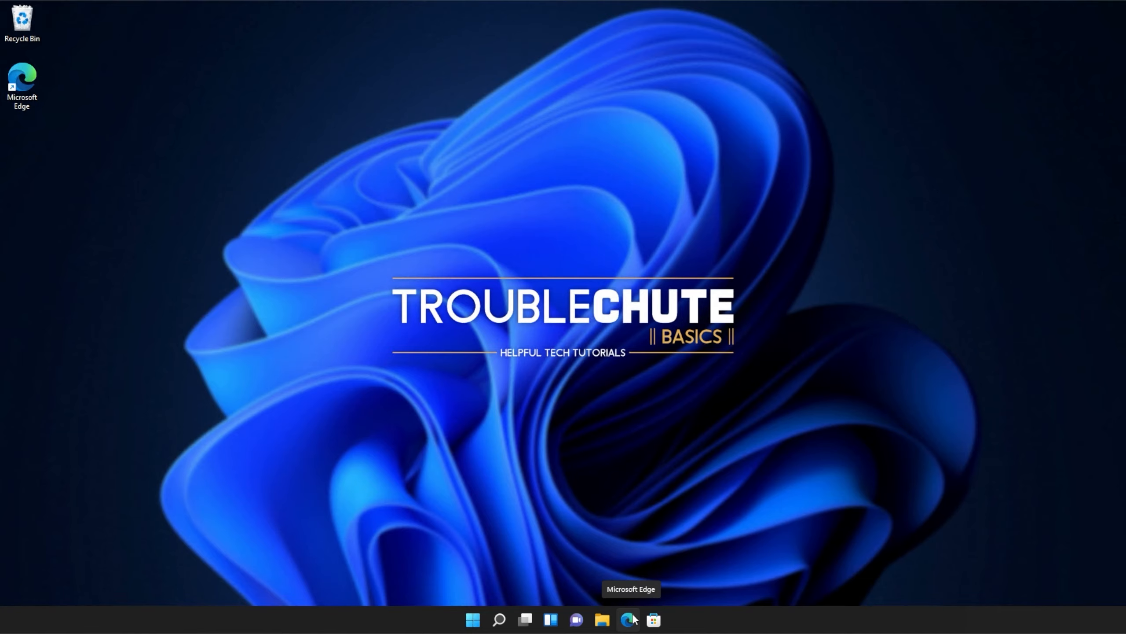
Step: Download VC_redist.x86.exe and VC_redist.x64.exe from Microsoft's Visual C++ downloads page
left_click(626, 620)
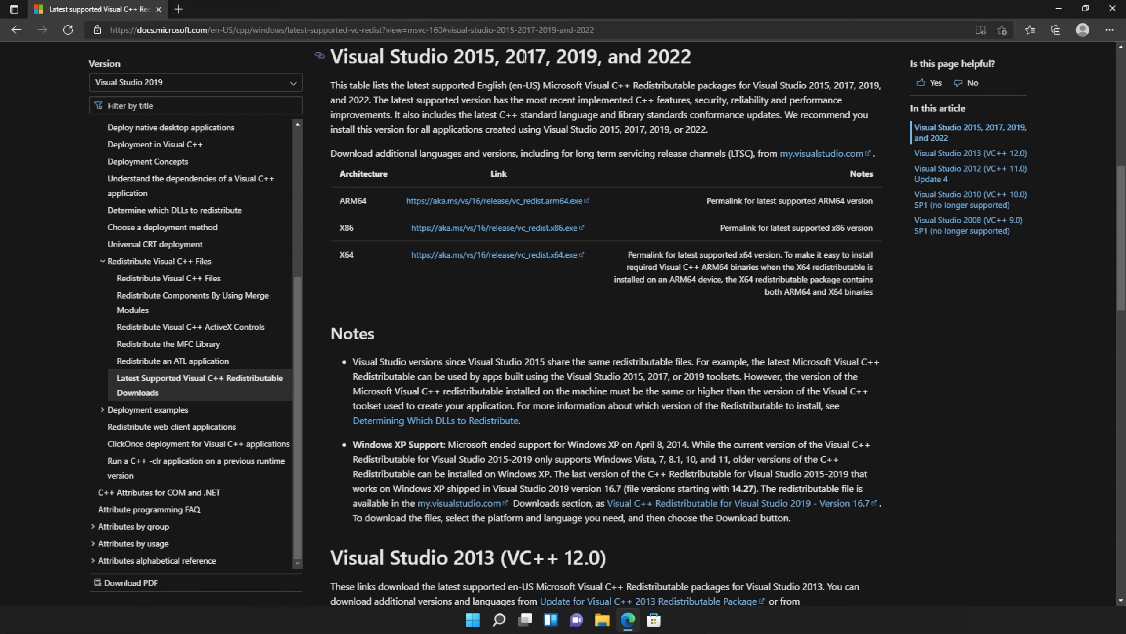
mouse_move(700, 79)
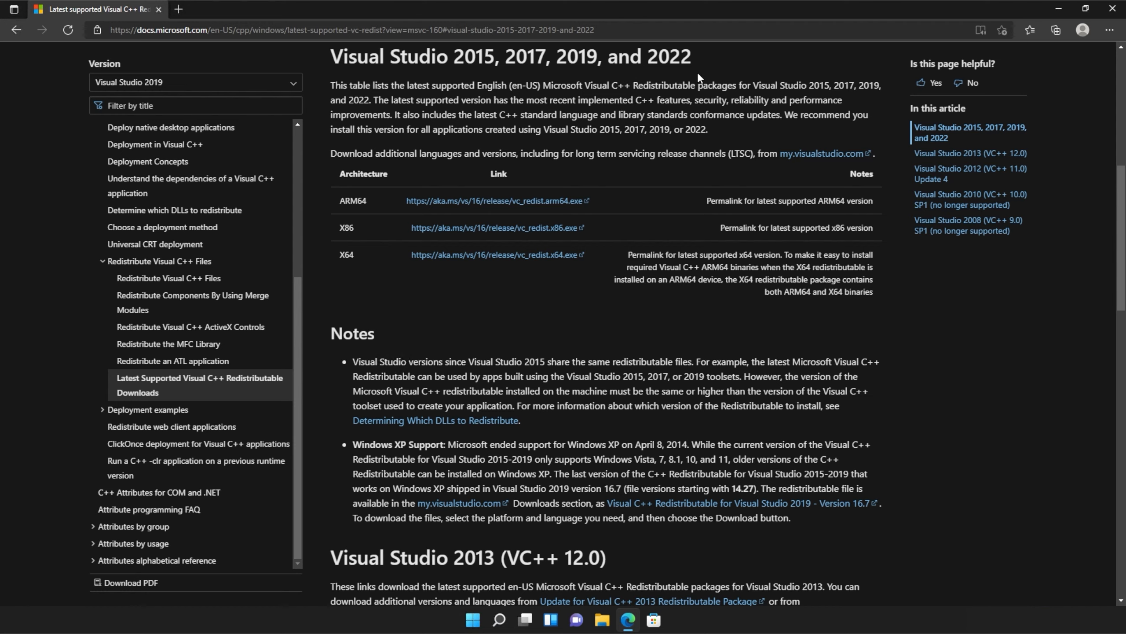
mouse_move(451, 222)
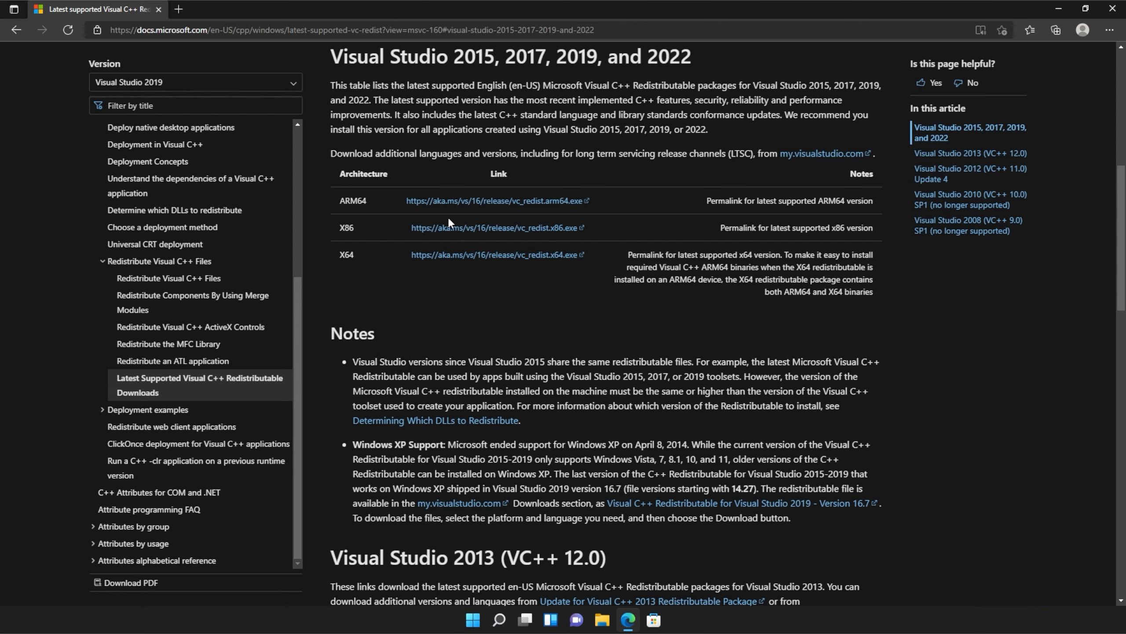
double_click(346, 227)
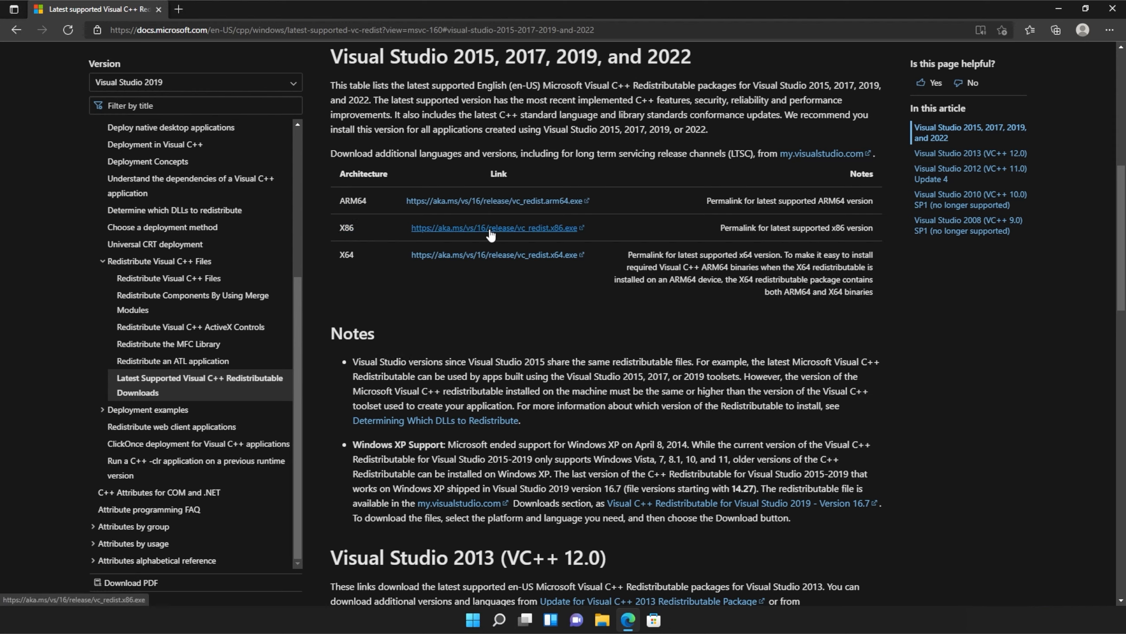
left_click(494, 229)
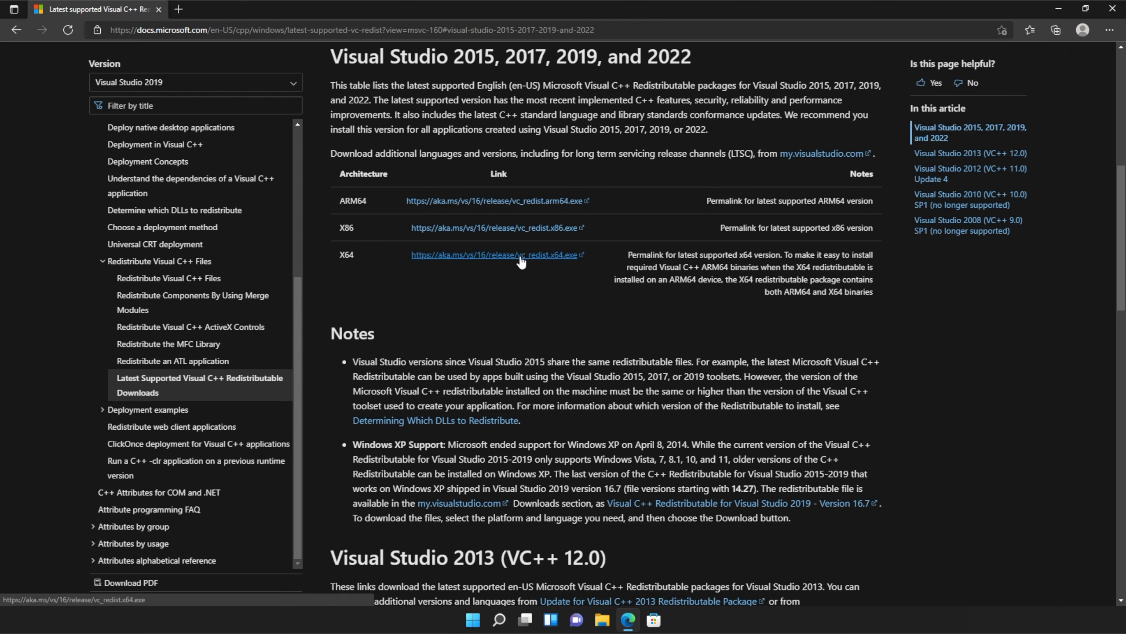
left_click(1056, 30)
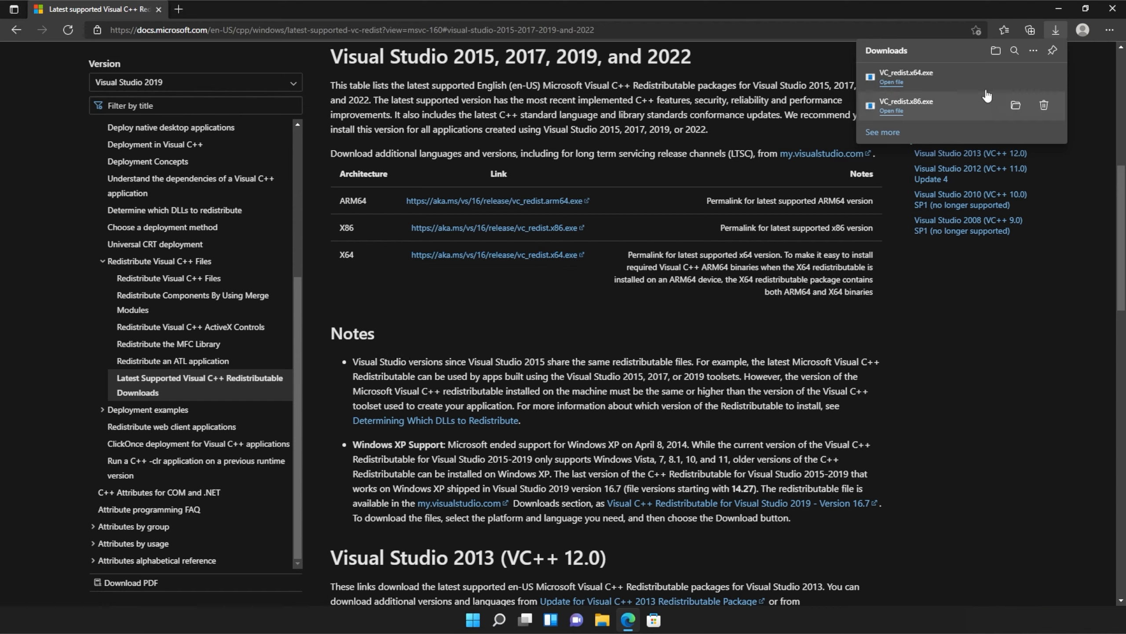
mouse_move(961, 124)
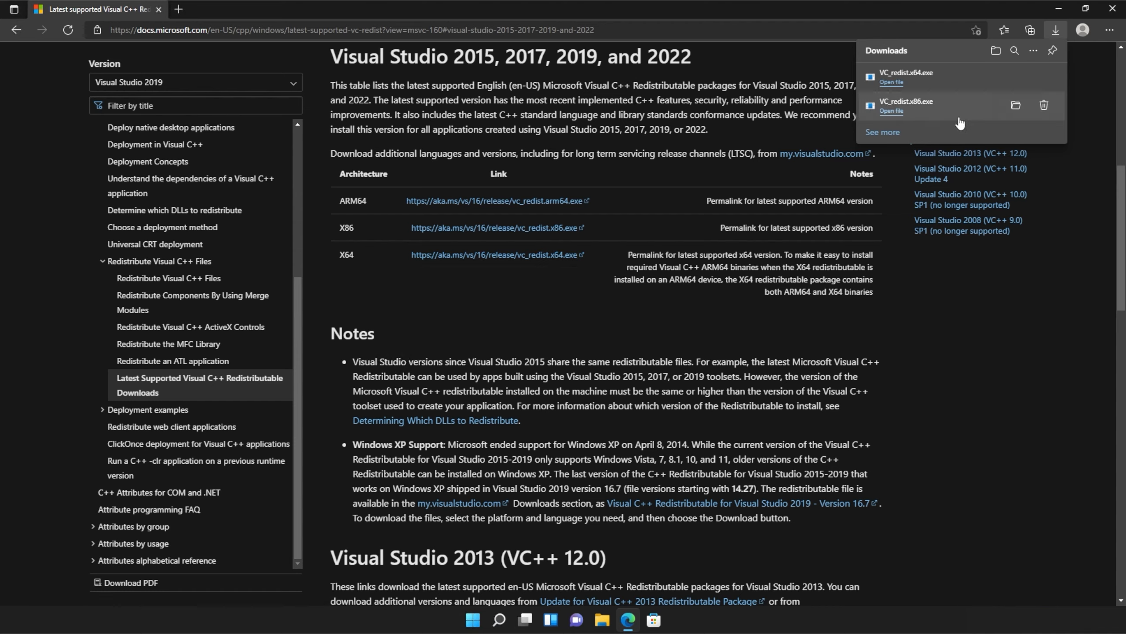
mouse_move(930, 113)
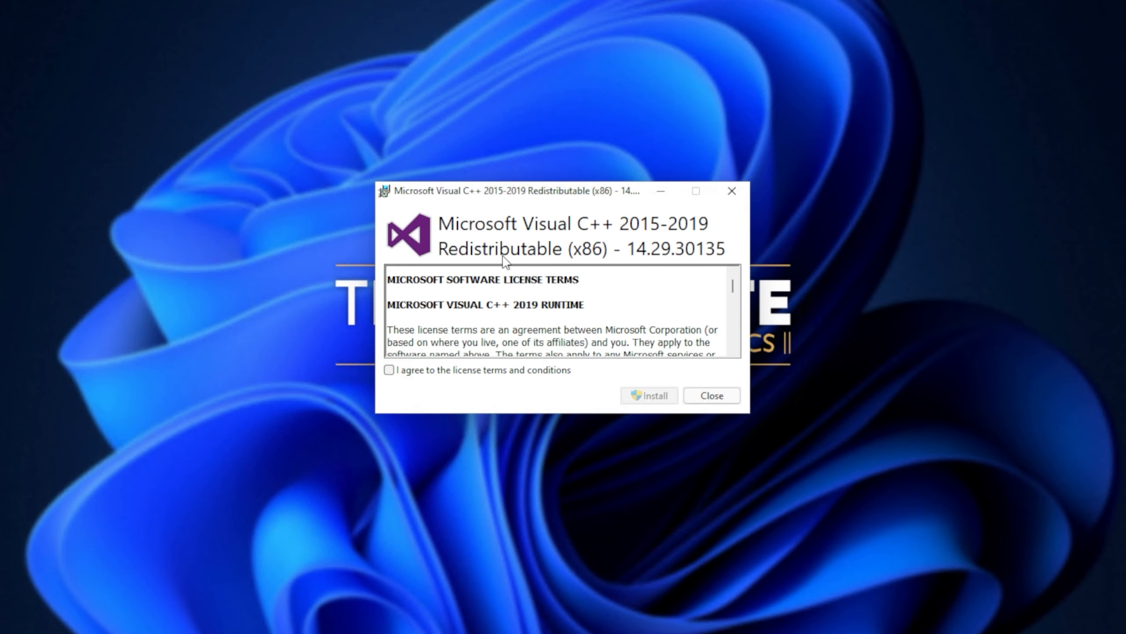
mouse_move(460, 380)
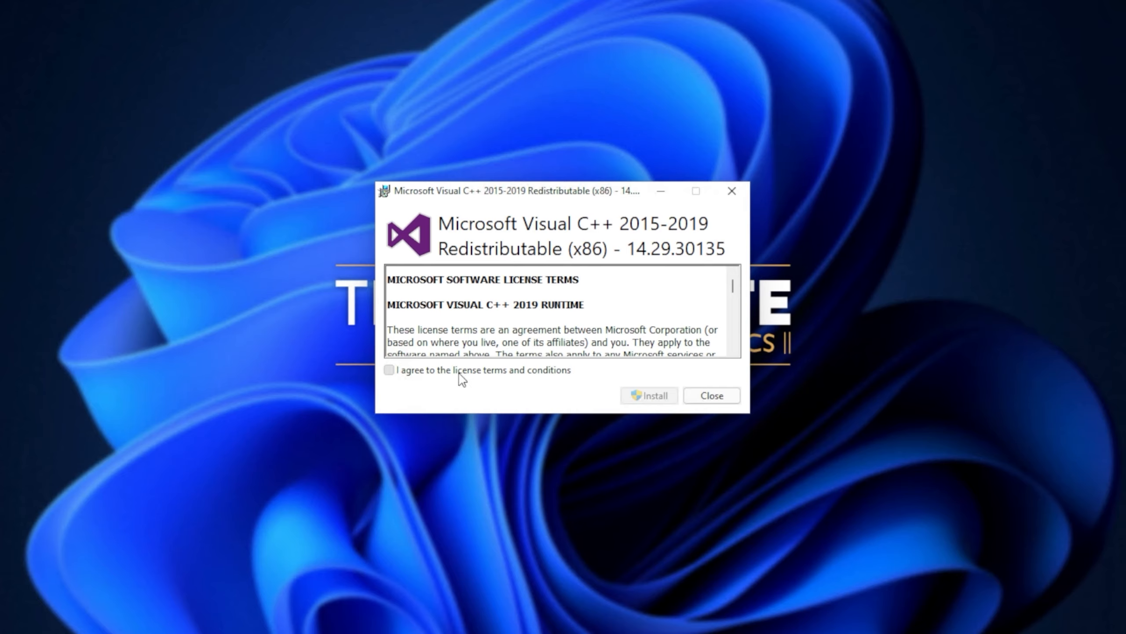
left_click(648, 395)
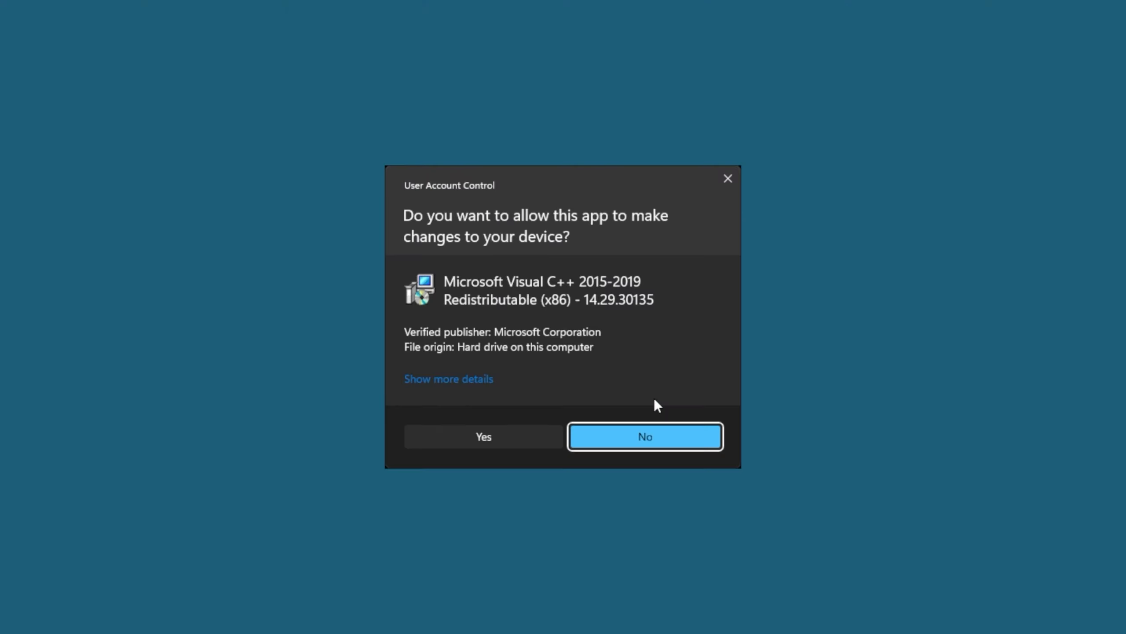
mouse_move(535, 443)
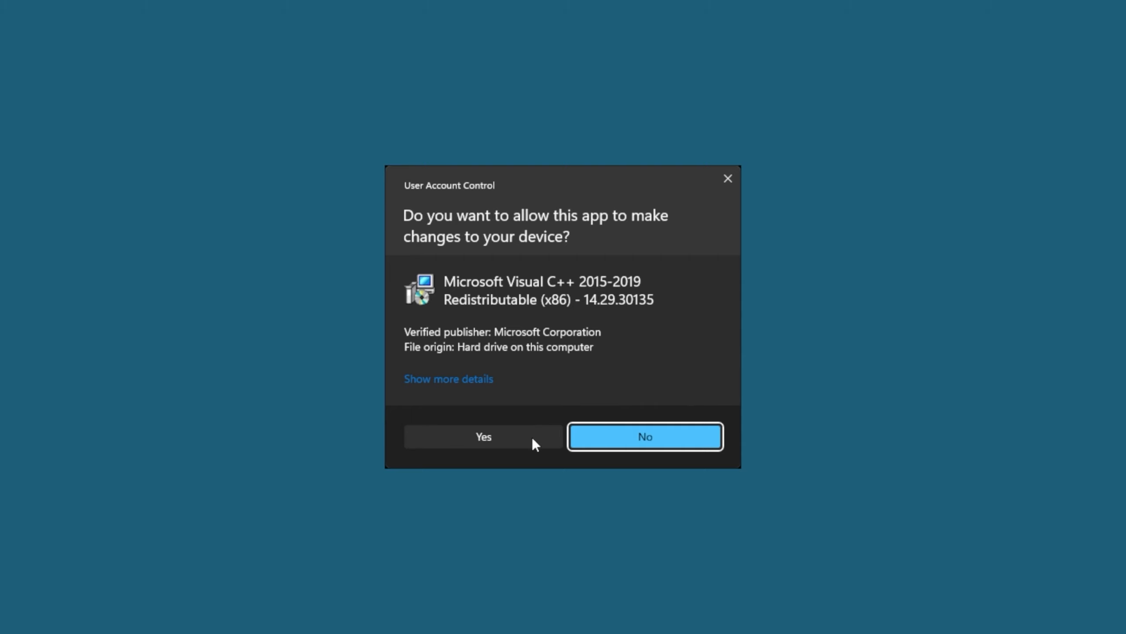
left_click(484, 437)
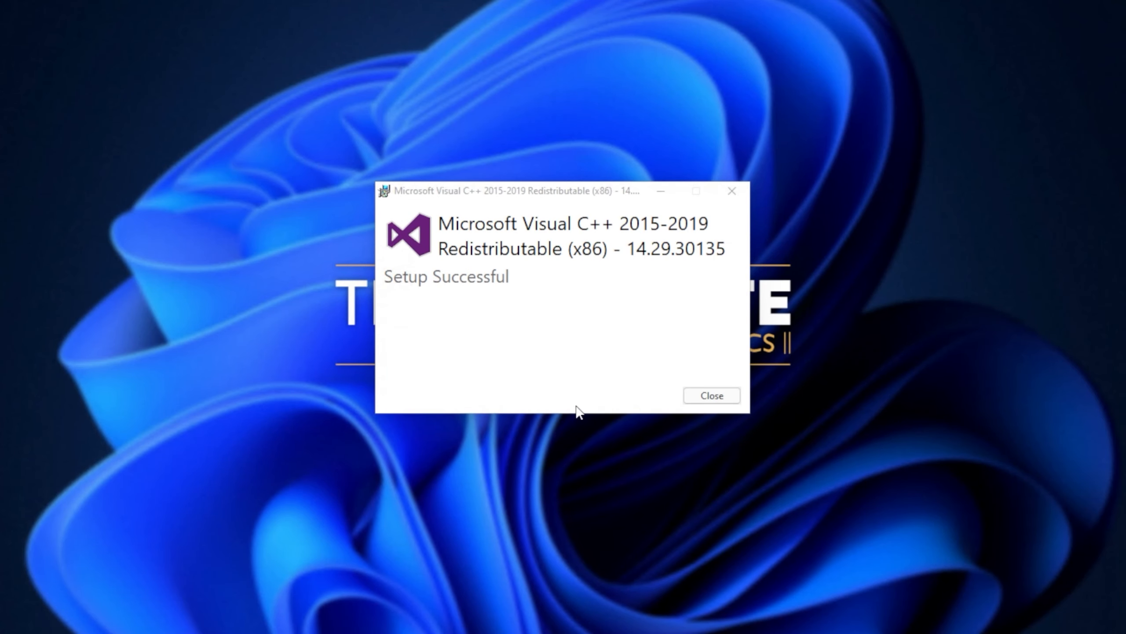
left_click(711, 396)
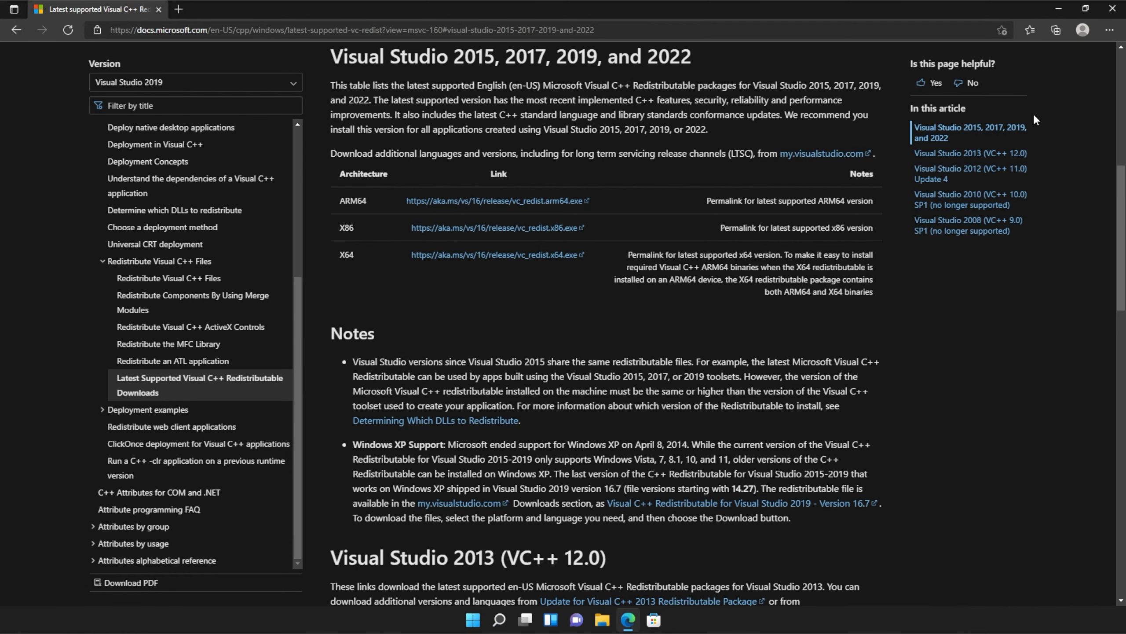
Step: Show Edge's downloads list with both VC_redist installers
left_click(1056, 30)
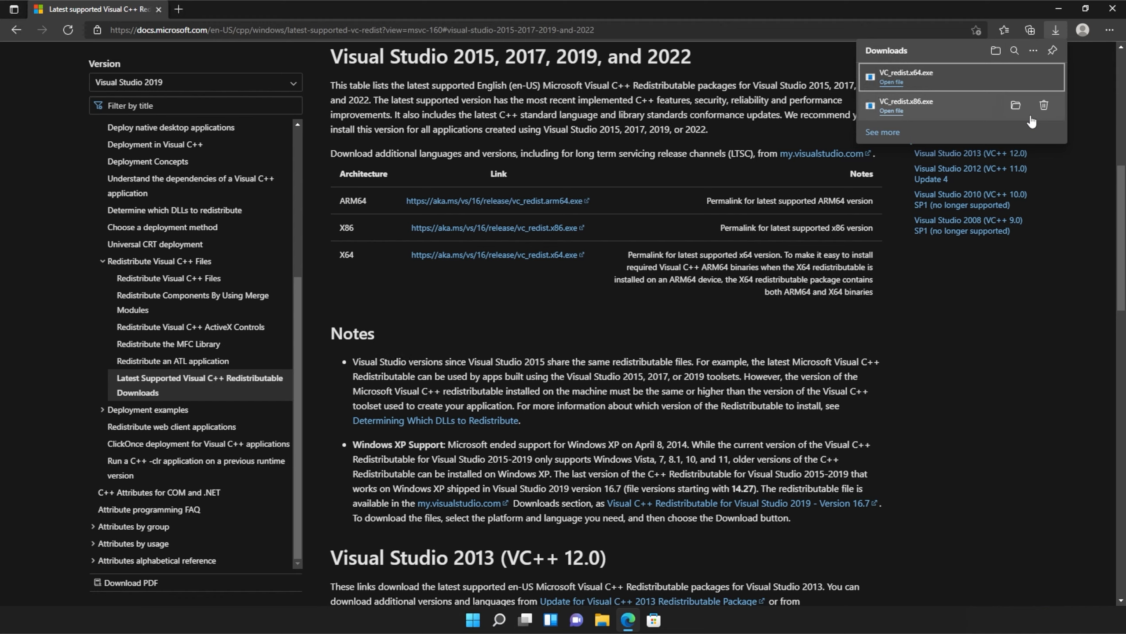
mouse_move(946, 81)
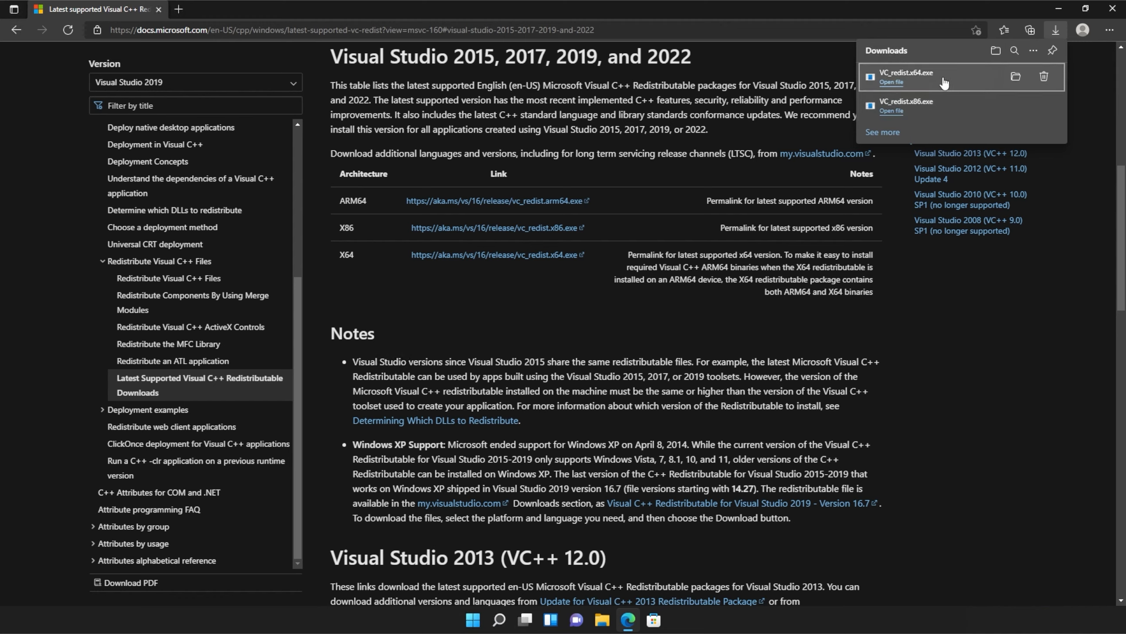
mouse_move(975, 75)
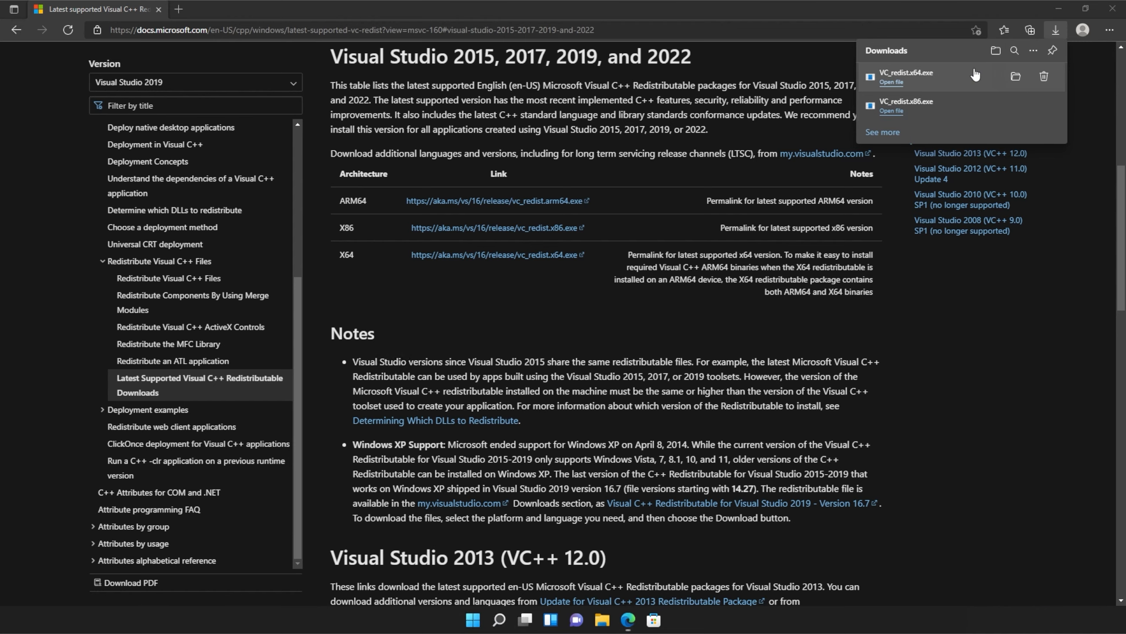
Step: Run VC_redist.x64.exe, accept the license, allow UAC, and close the successful setup
left_click(891, 82)
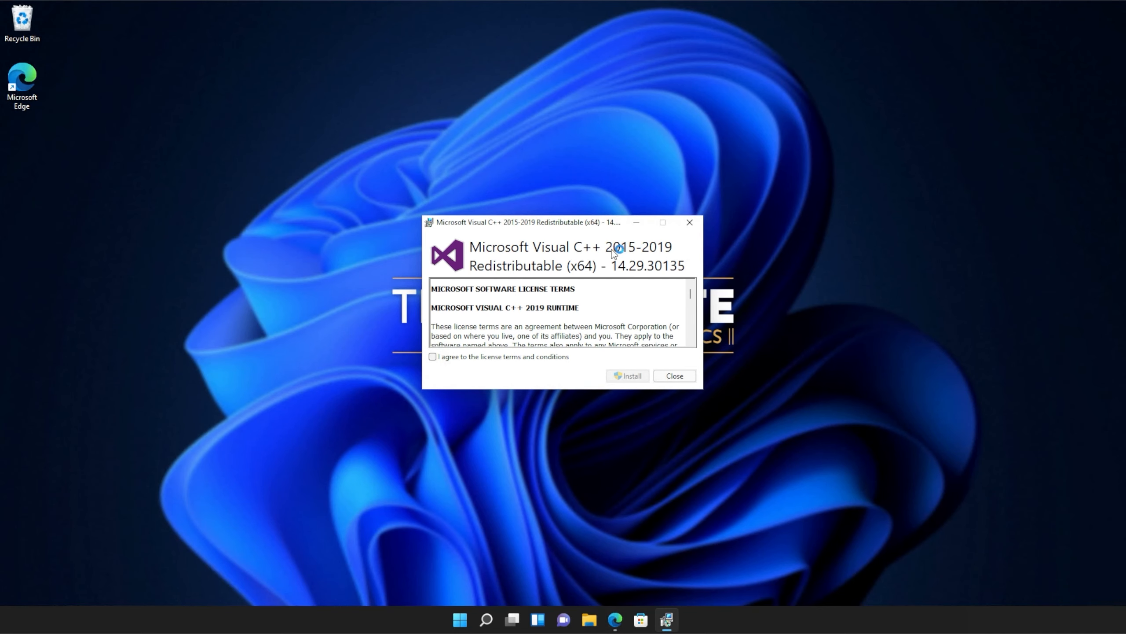
left_click(433, 369)
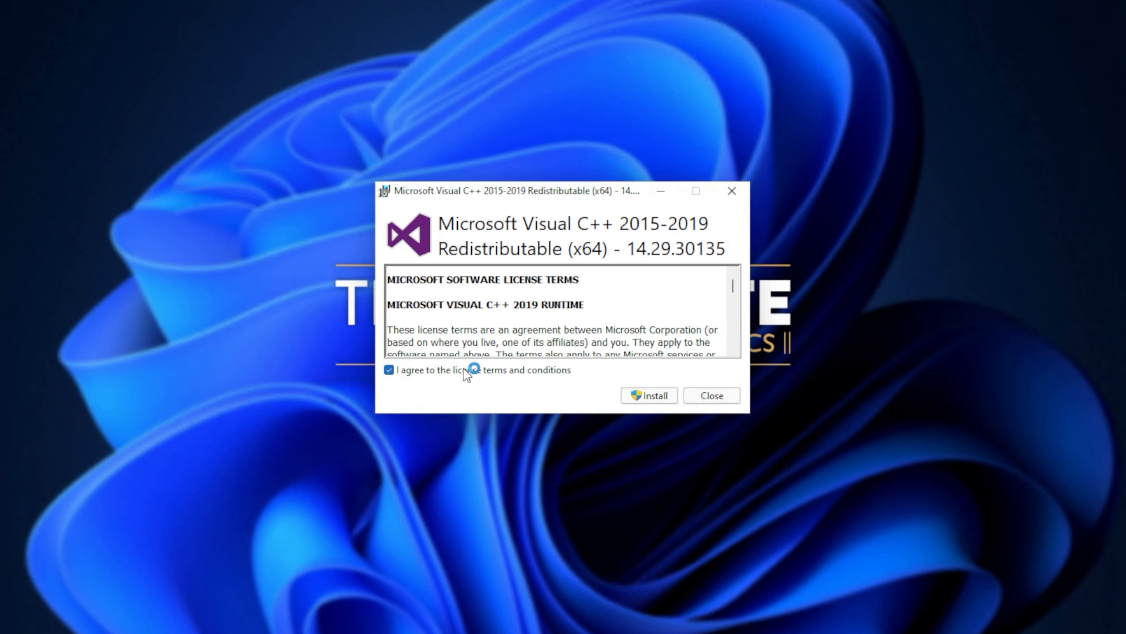
left_click(649, 395)
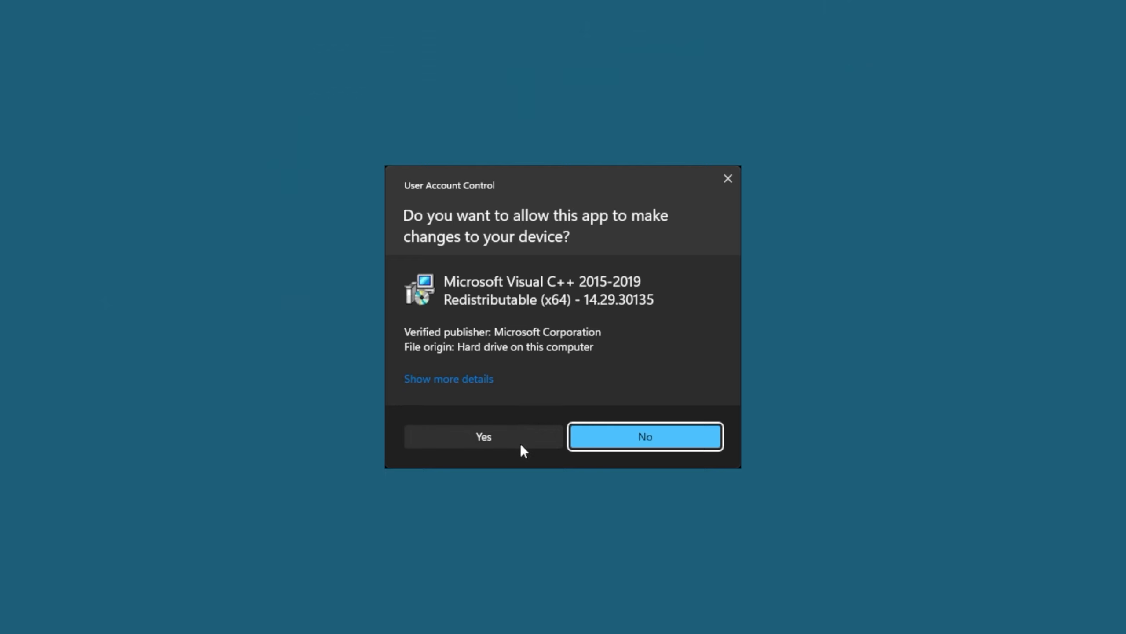
left_click(484, 436)
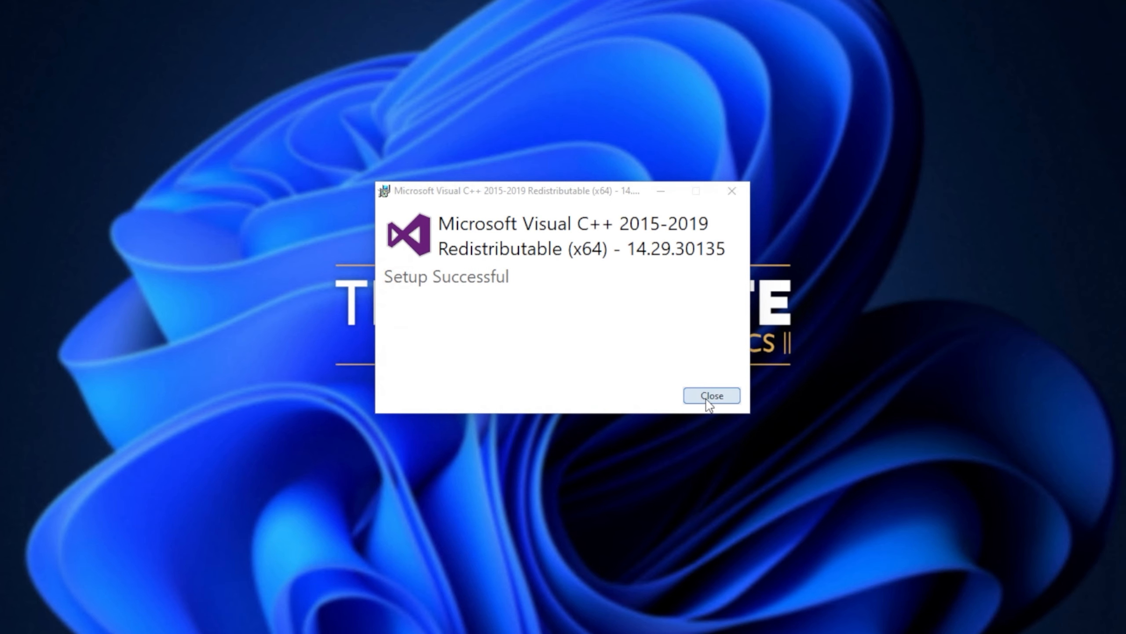
left_click(712, 395)
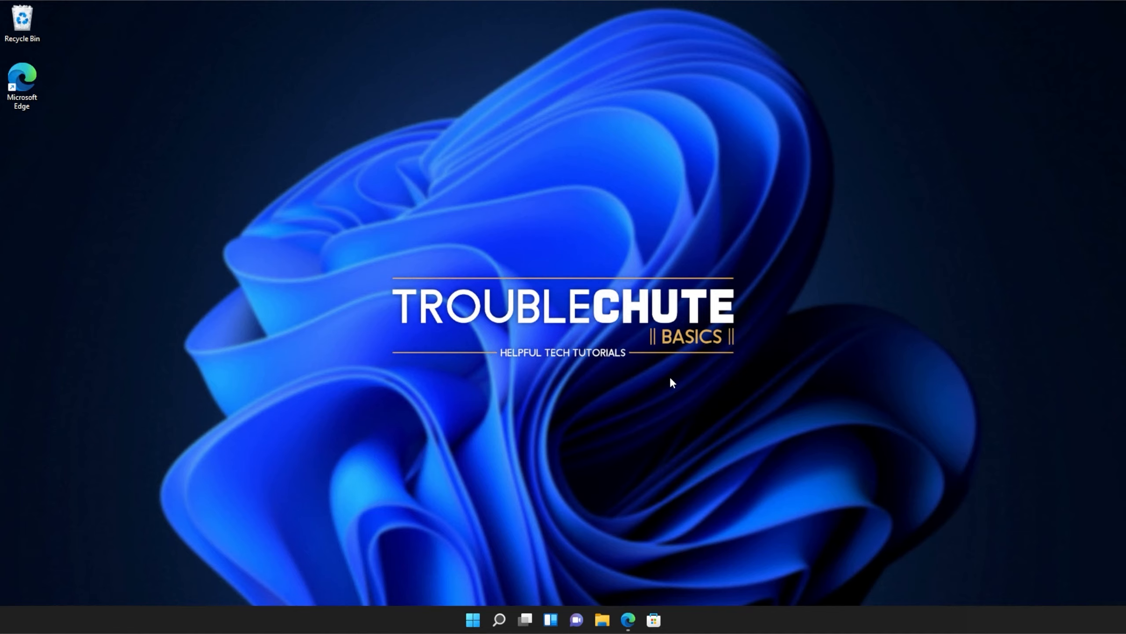
left_click(473, 619)
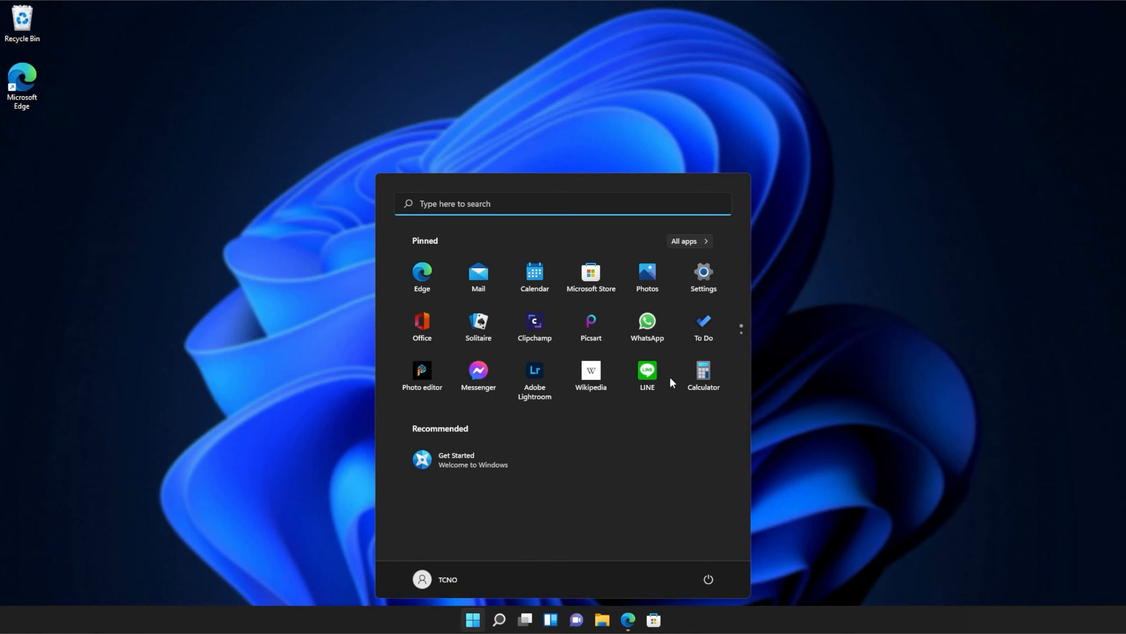
Step: Search cmd in Start and run Command Prompt as administrator
type("cmd")
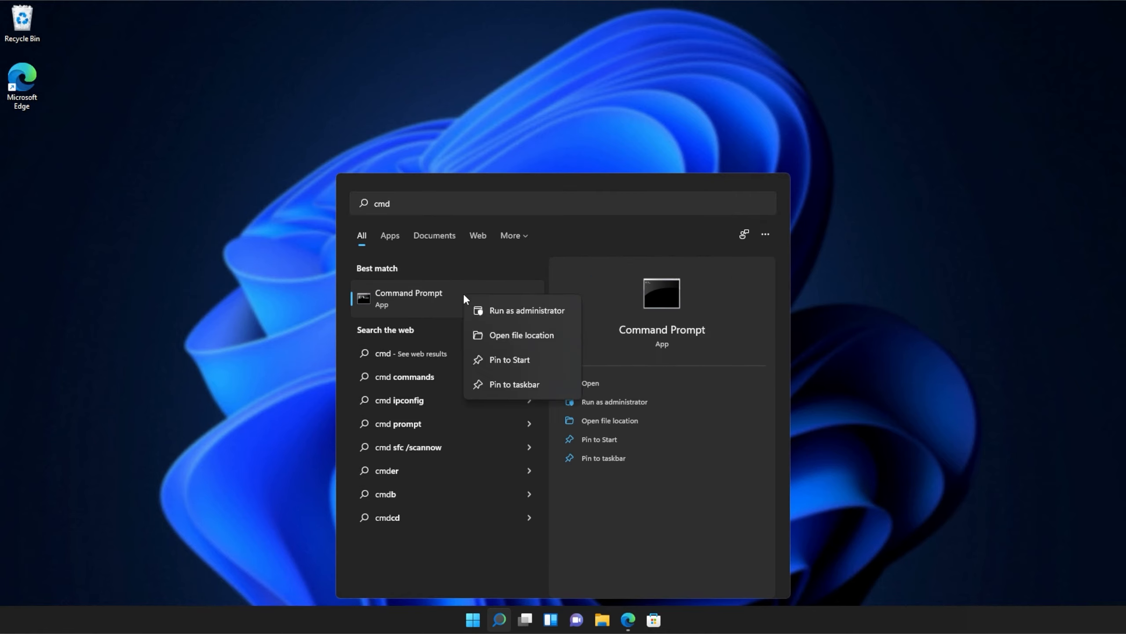
left_click(528, 309)
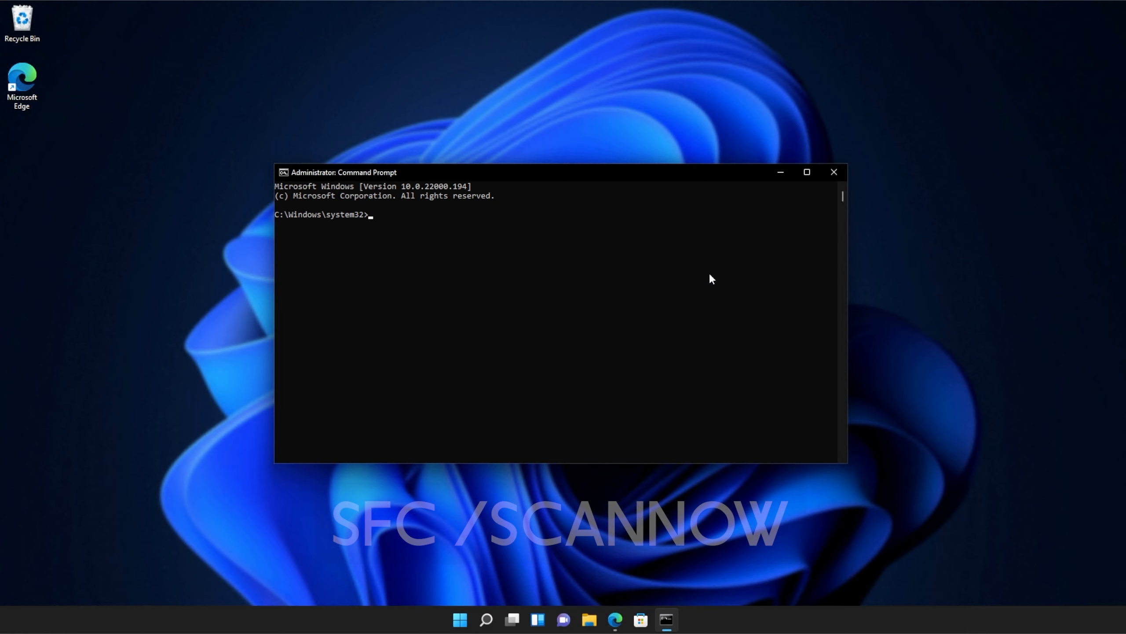
Step: Run sfc /scannow in the administrator Command Prompt
type("sfc")
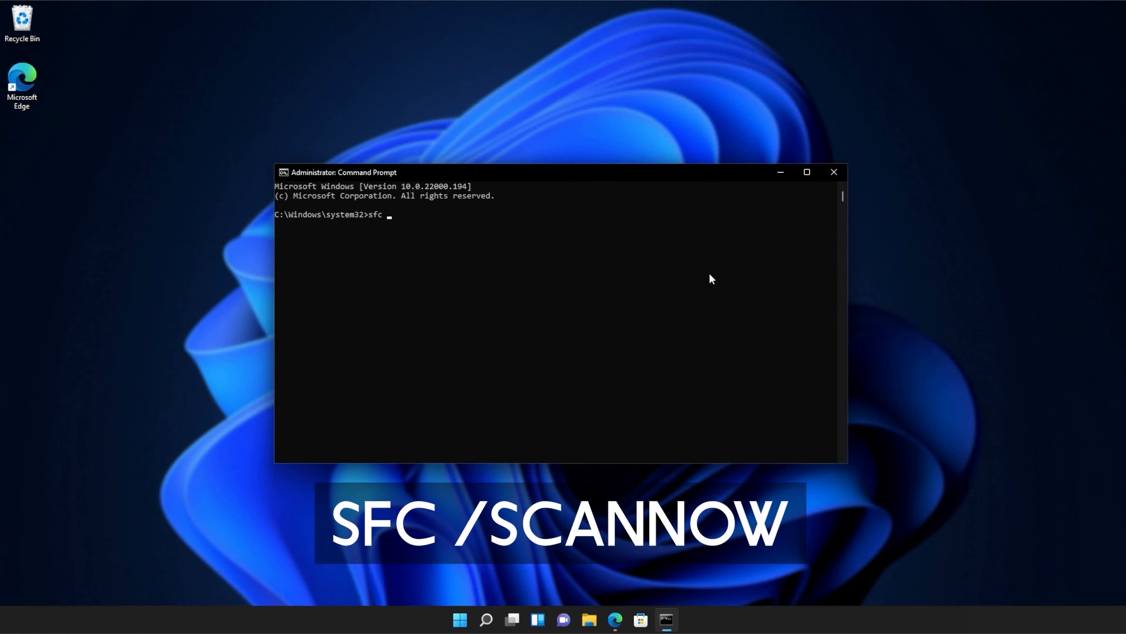
type("/scan")
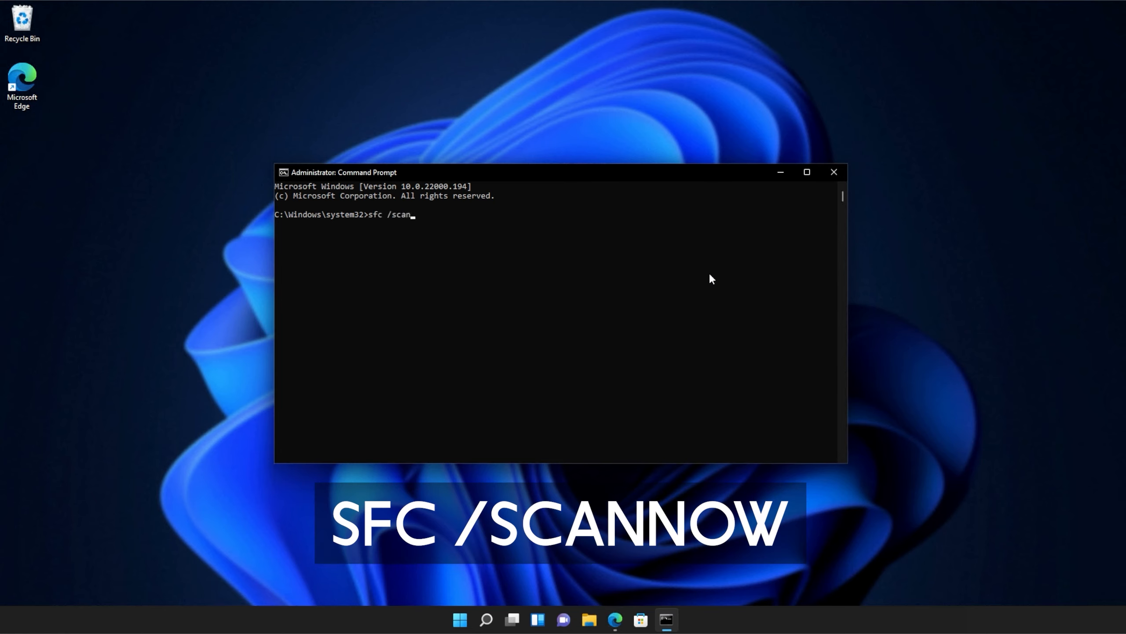
type("now")
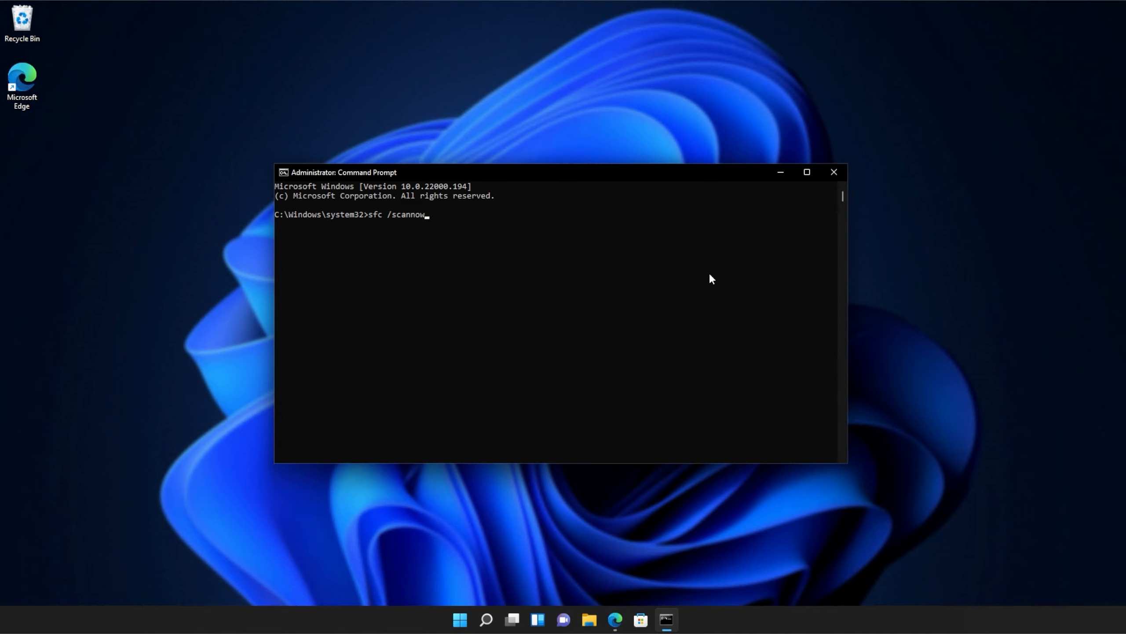
key("Enter")
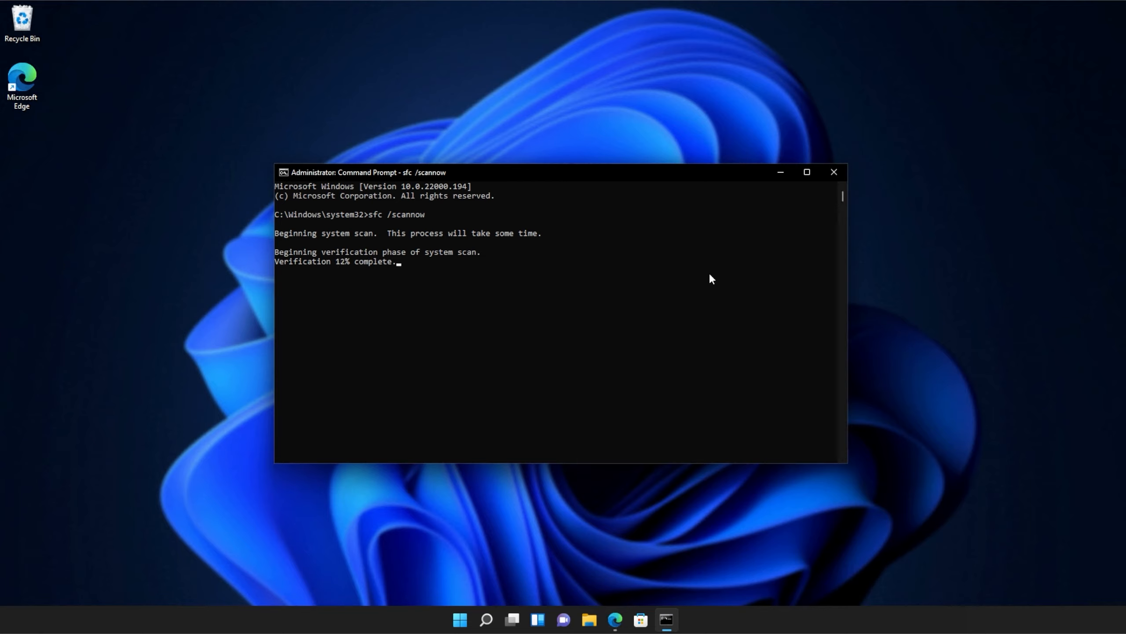
mouse_move(615, 280)
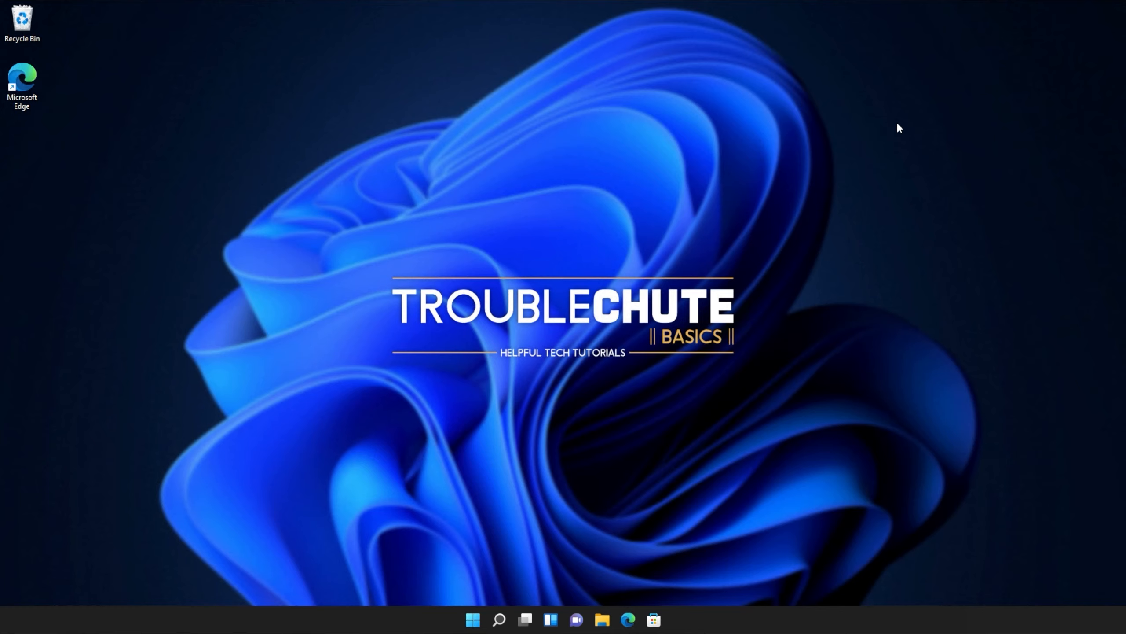
mouse_move(897, 137)
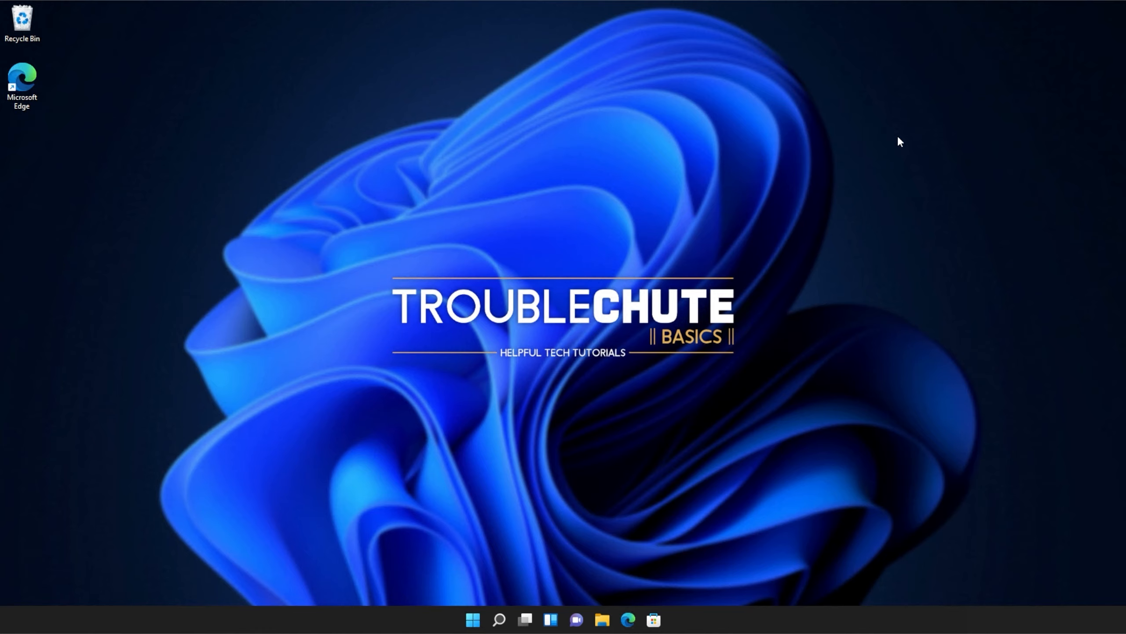
mouse_move(887, 327)
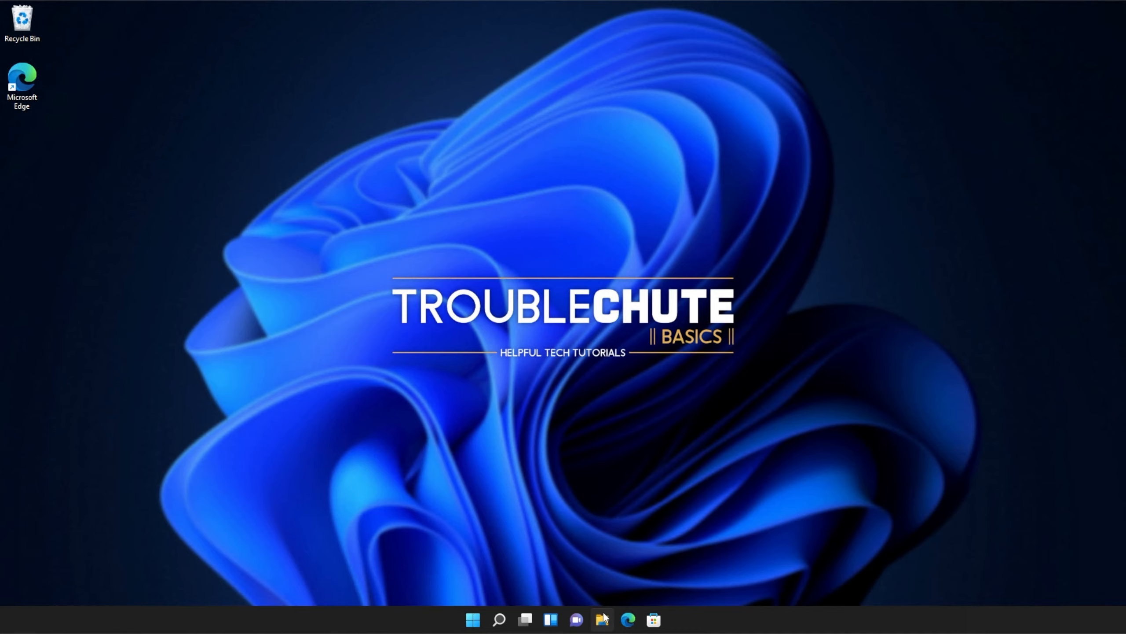
Step: Browse This PC > Local Disk (C:) toward the Edge Application 94.0.992.38 folder
left_click(601, 620)
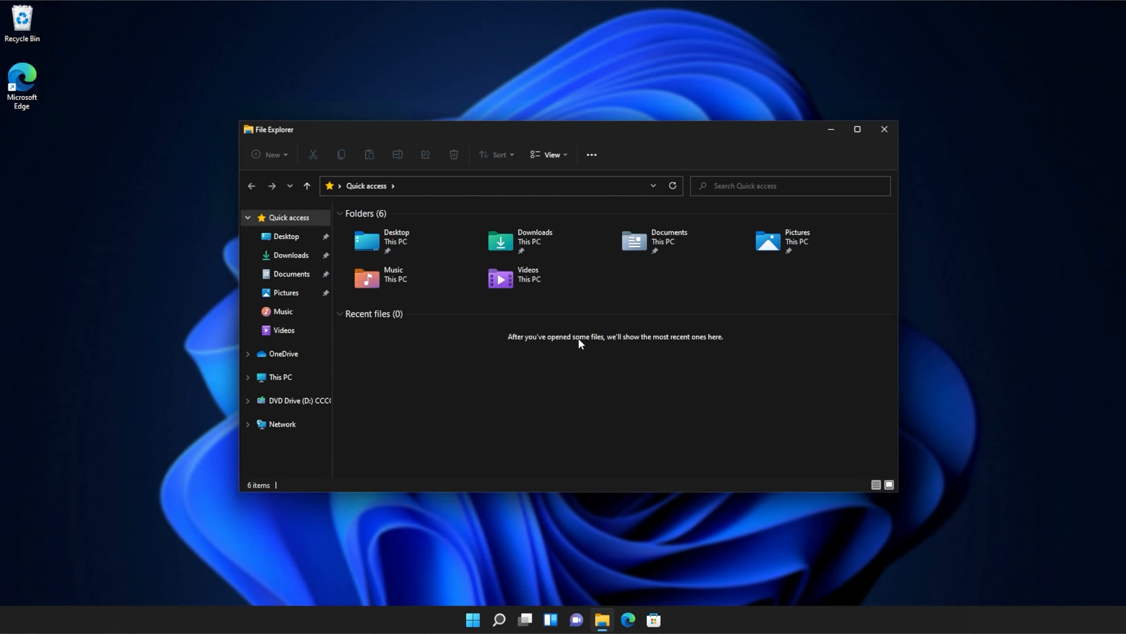
left_click(279, 376)
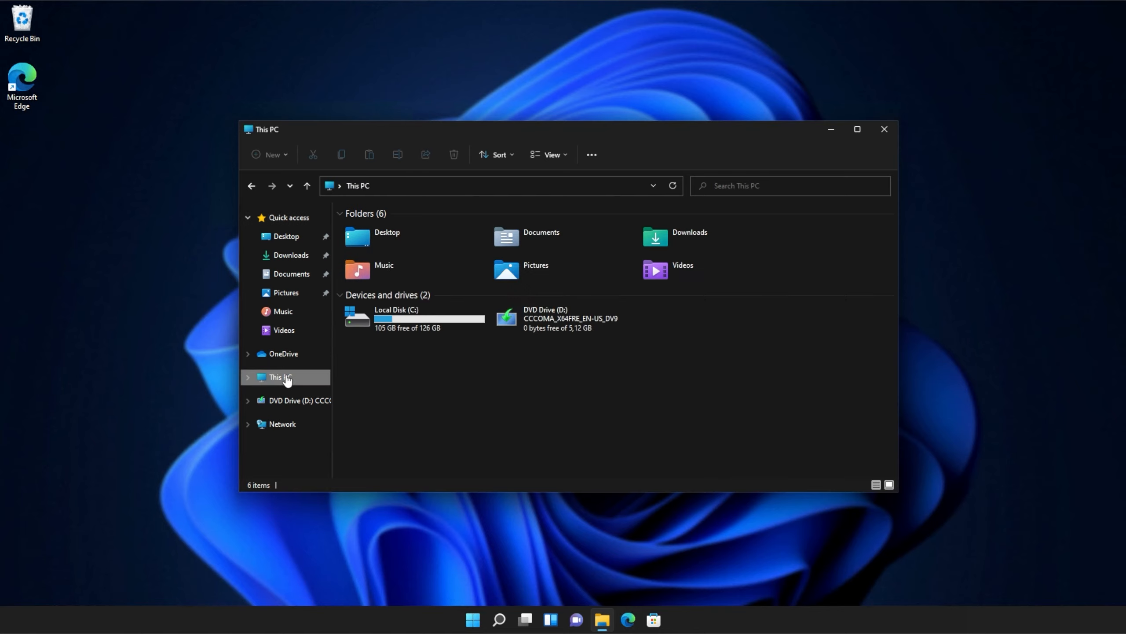
double_click(357, 317)
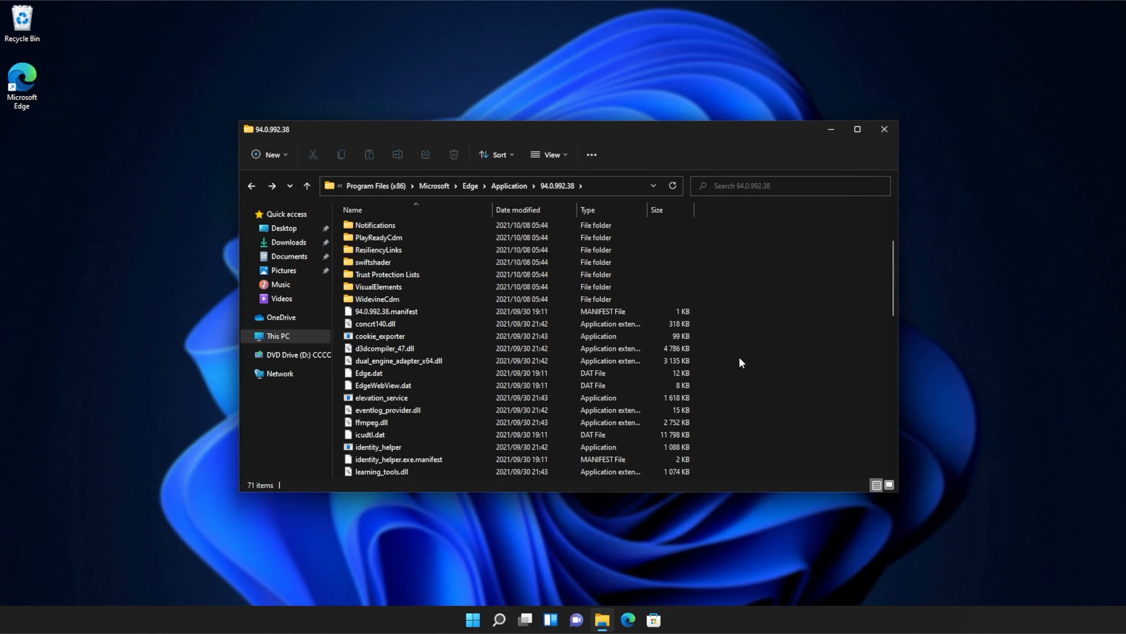
scroll("down", 3)
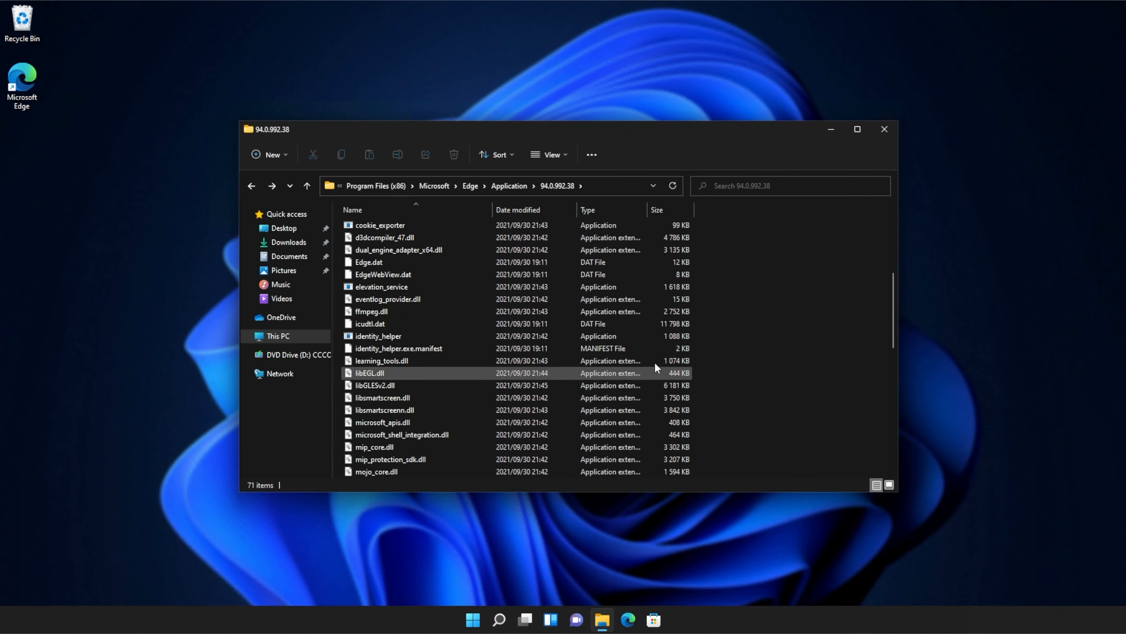
scroll("down", 3)
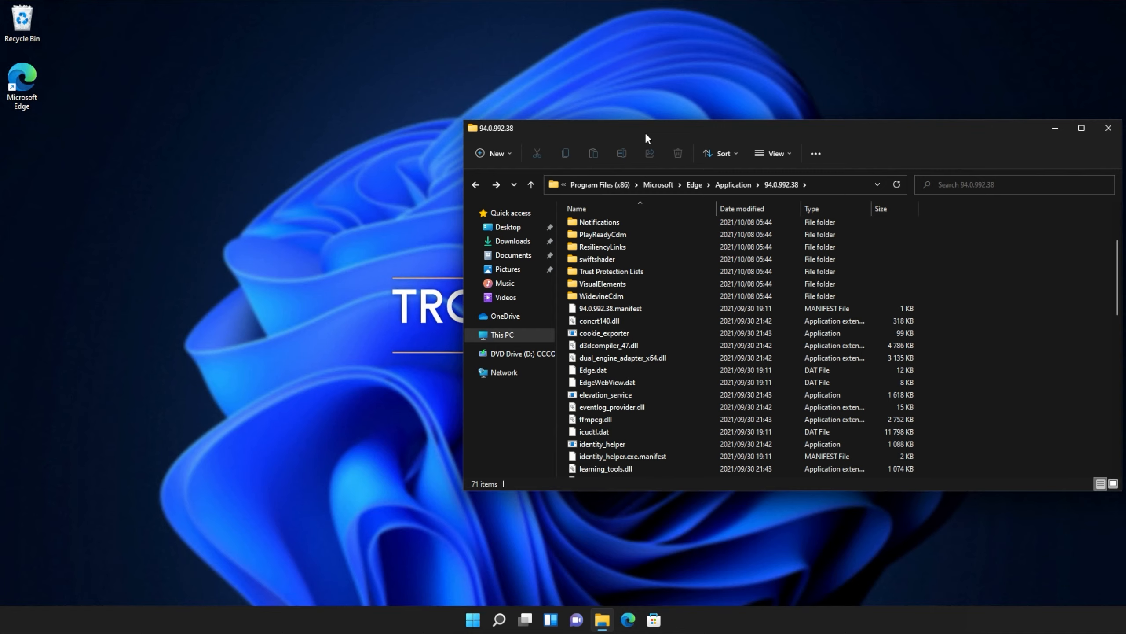
mouse_move(475, 505)
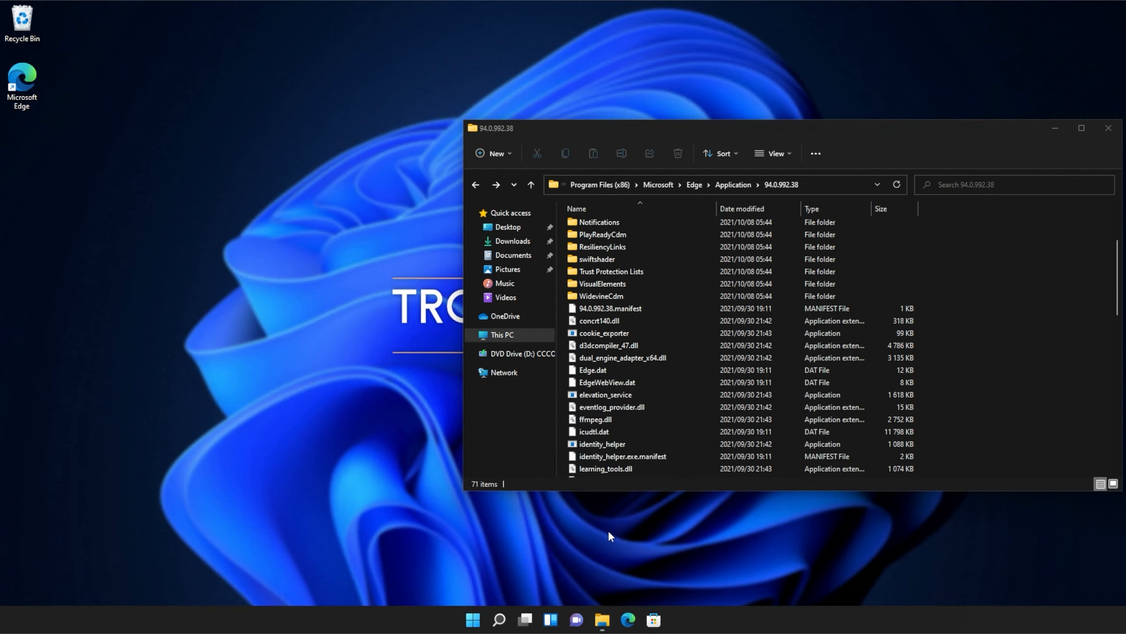
Step: Open a second Explorer window at C:\Windows\System32\downlevel
left_click(603, 620)
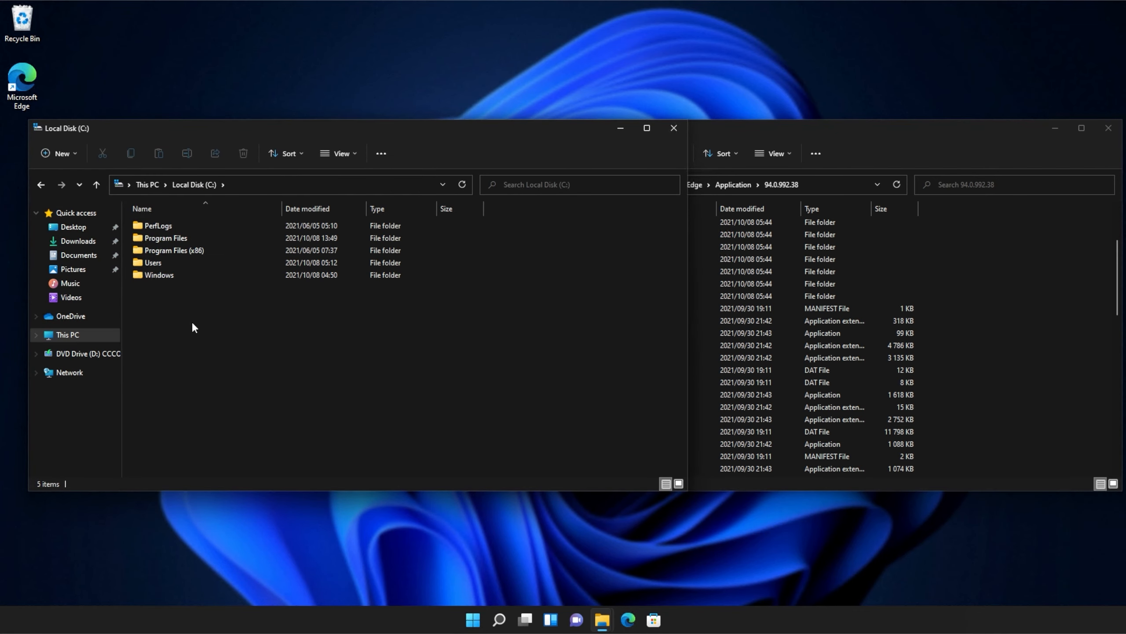
double_click(159, 274)
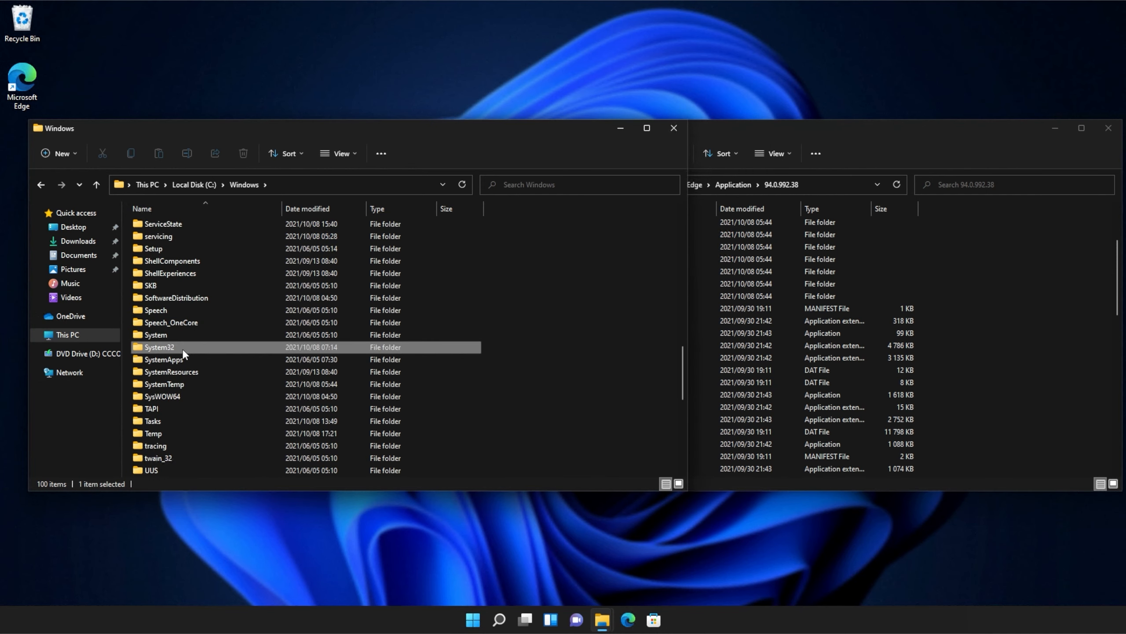
double_click(160, 347)
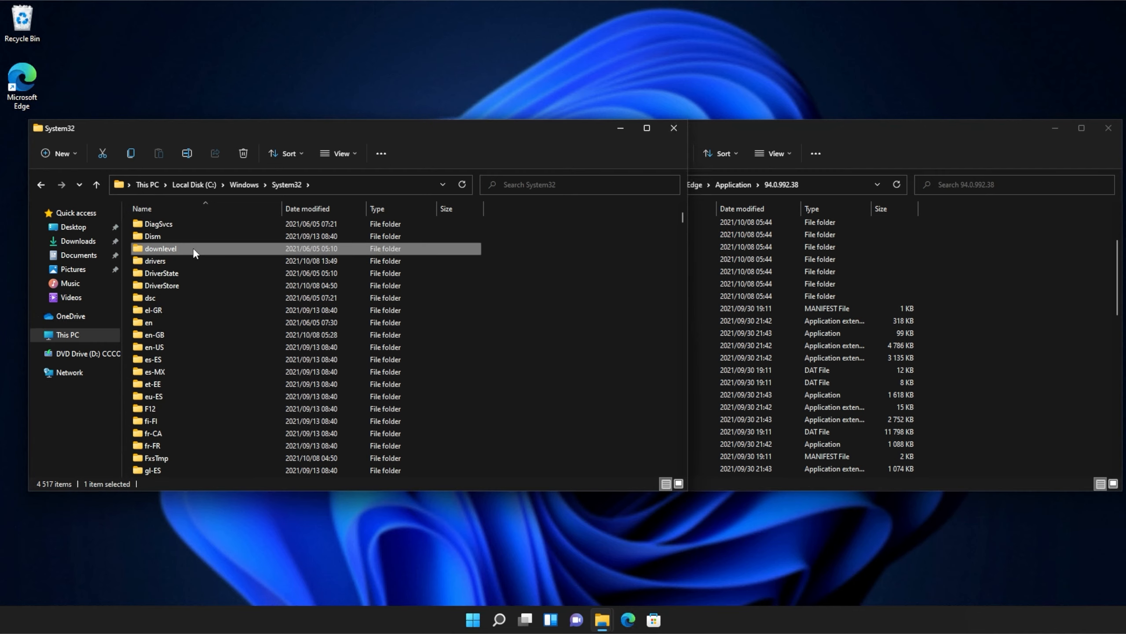
double_click(161, 248)
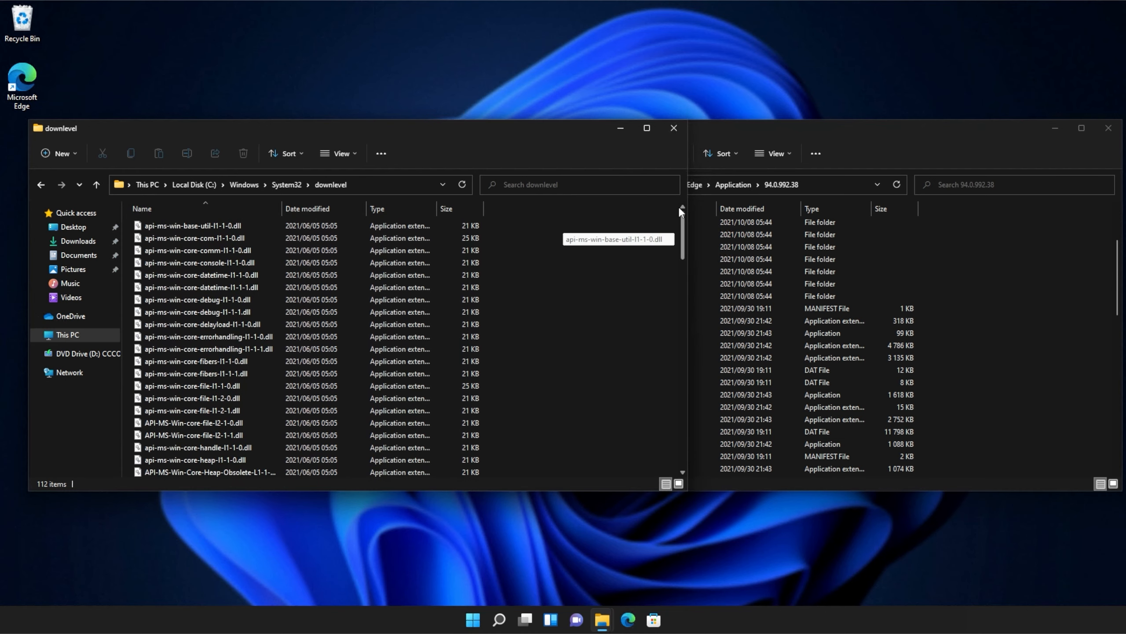
Step: Copy api-ms-win-core-console-l1-1-0.dll into the 94.0.992.38 folder and close both windows
left_click(194, 263)
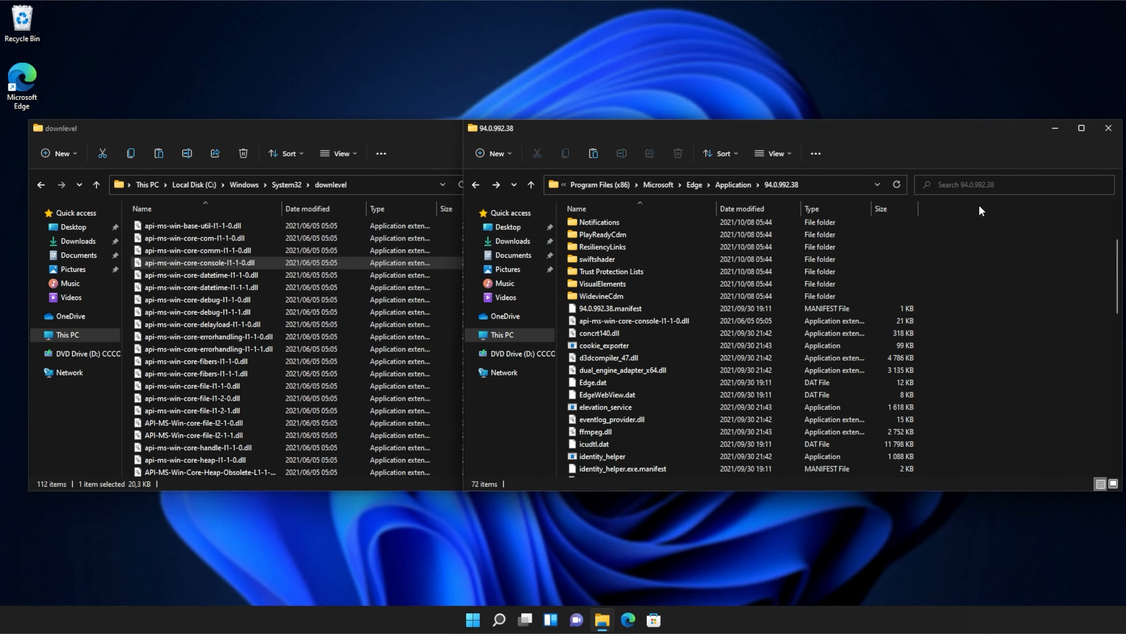
mouse_move(984, 135)
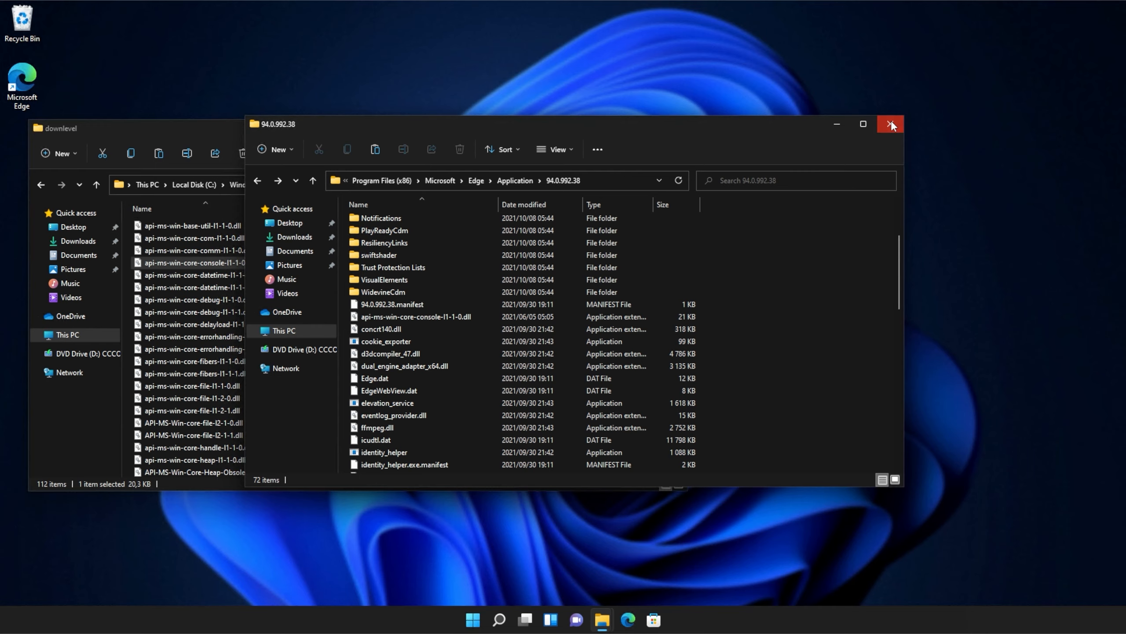
left_click(889, 124)
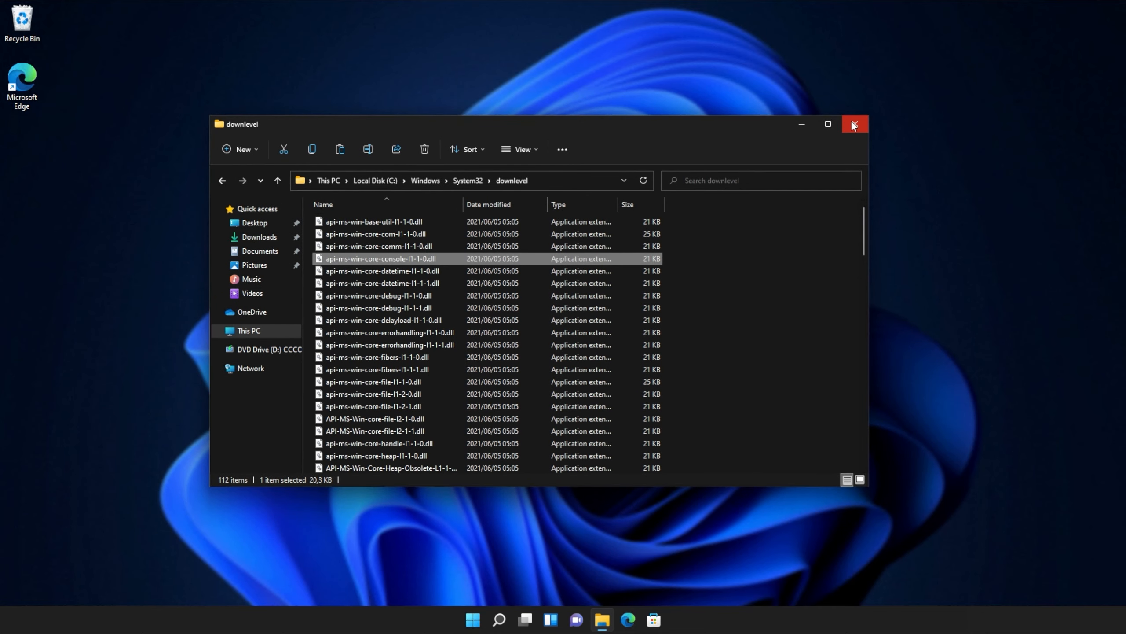
left_click(853, 125)
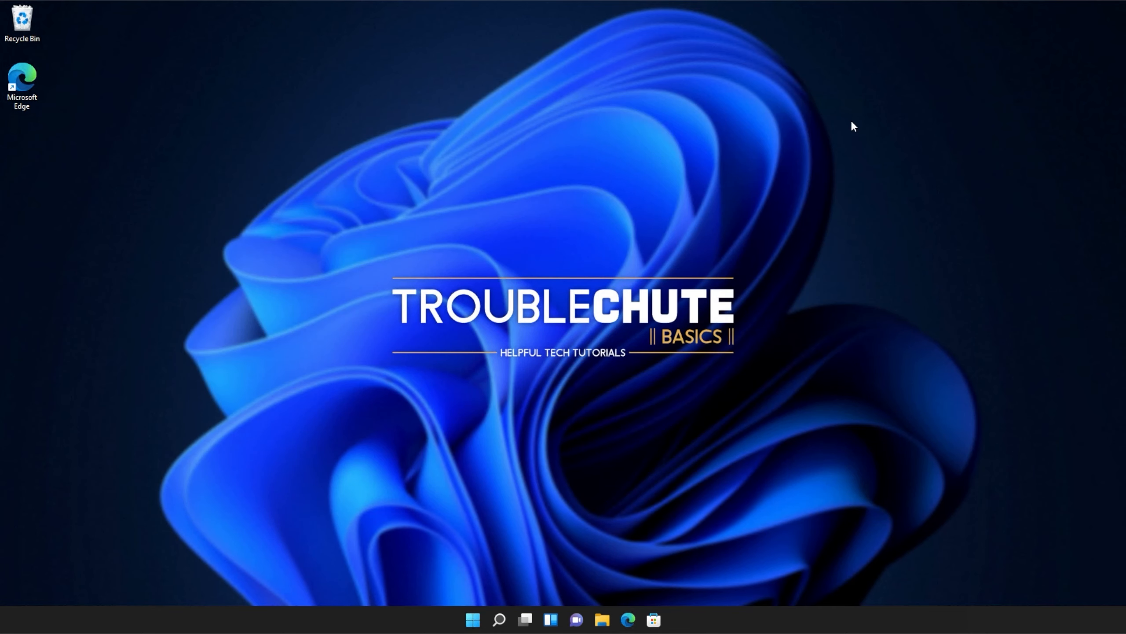
mouse_move(864, 298)
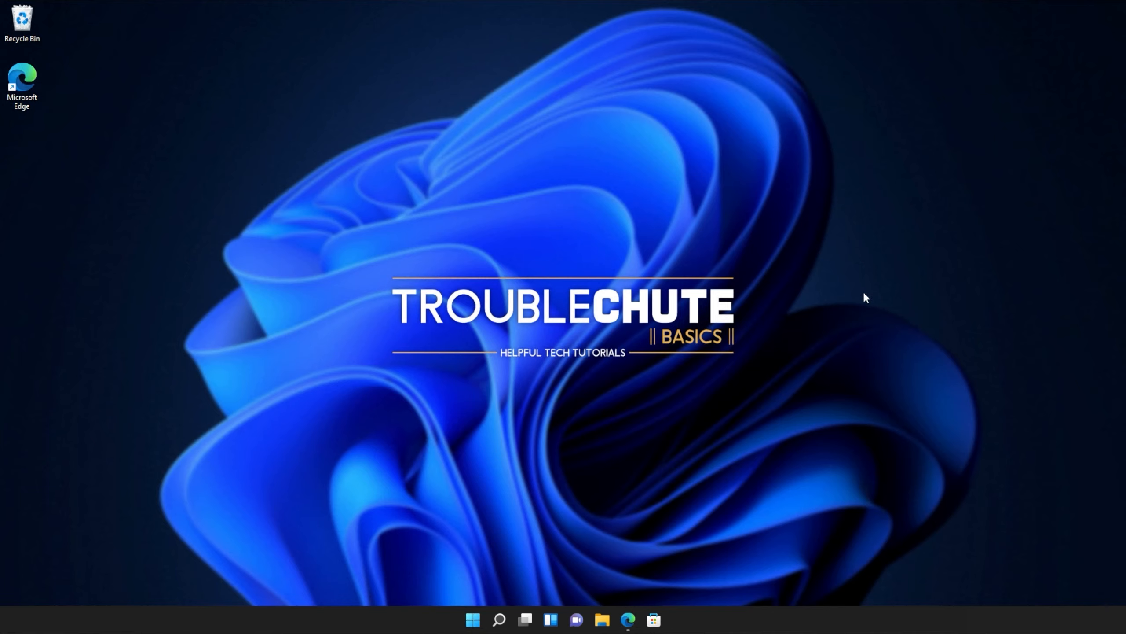